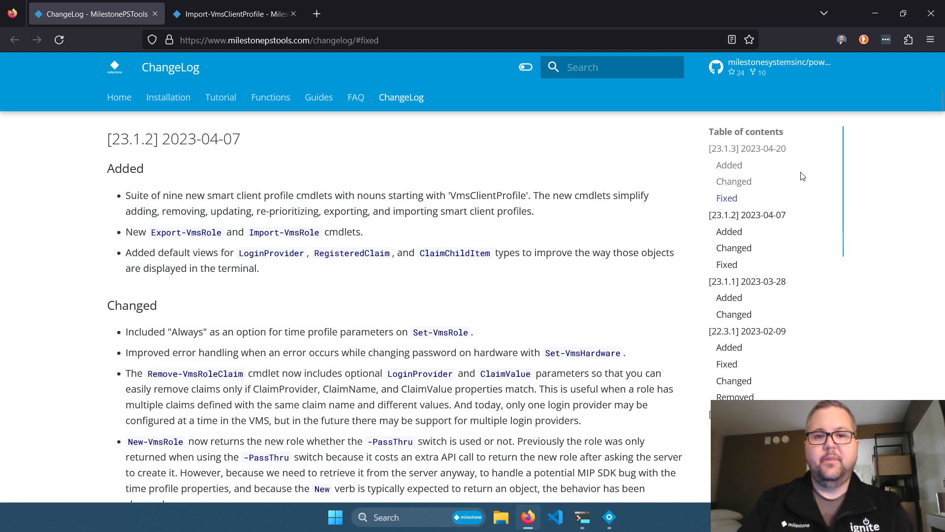
mouse_move(584, 199)
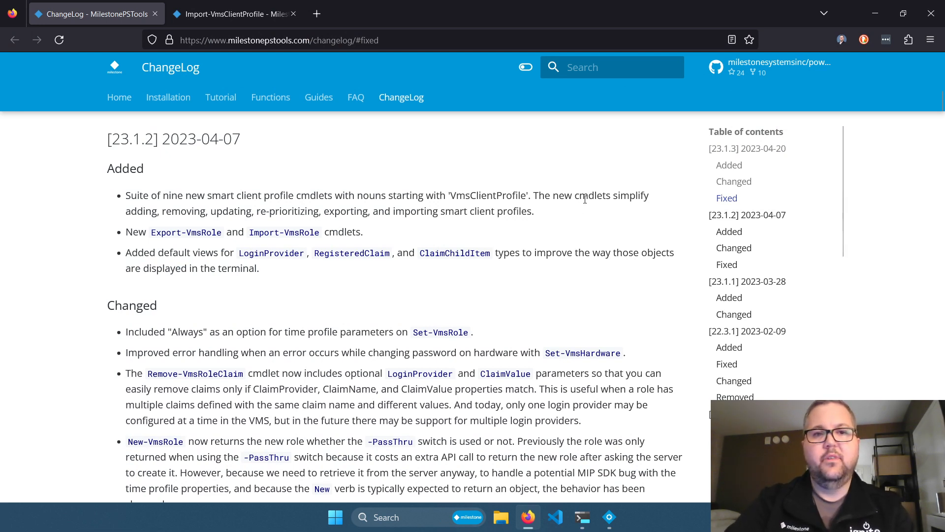
mouse_move(558, 212)
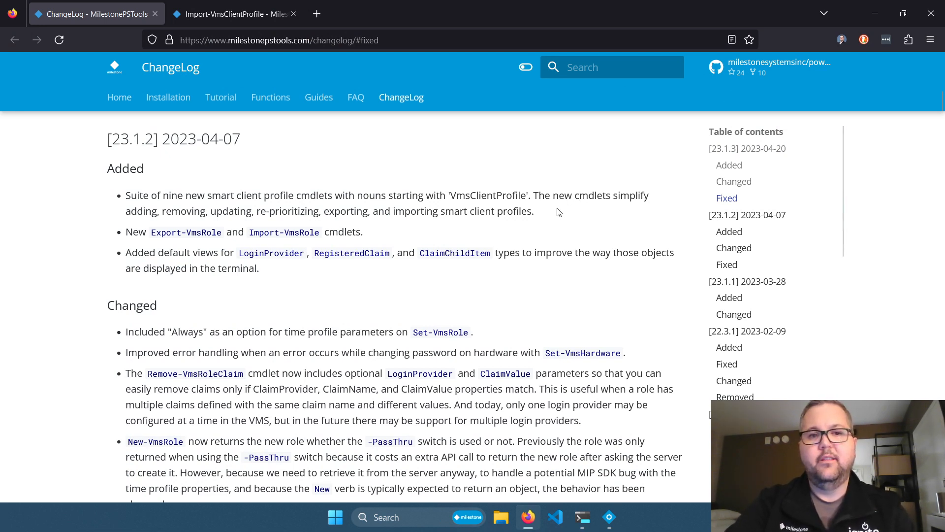
mouse_move(533, 311)
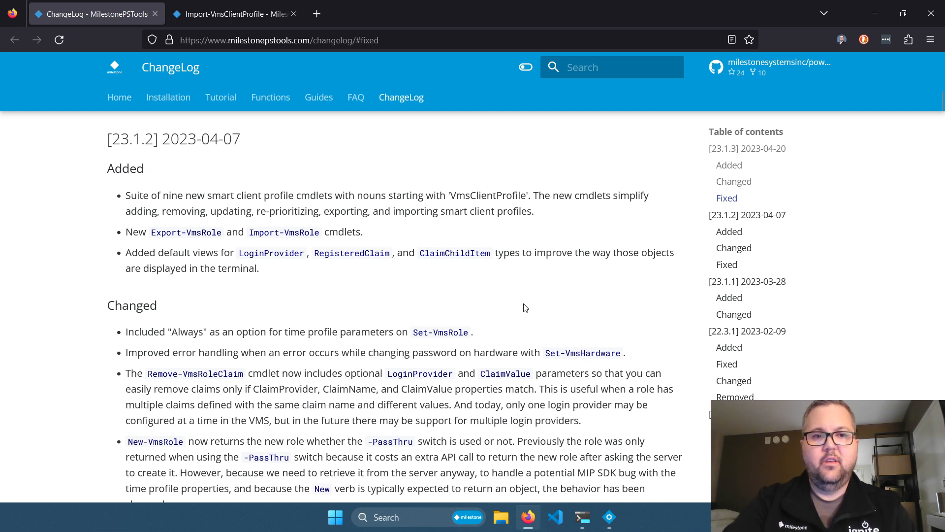
mouse_move(513, 308)
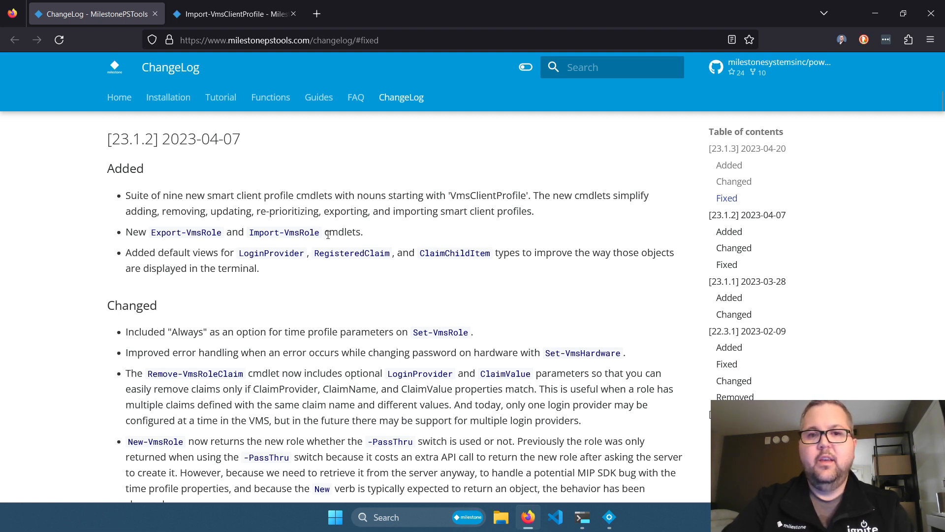
mouse_move(393, 241)
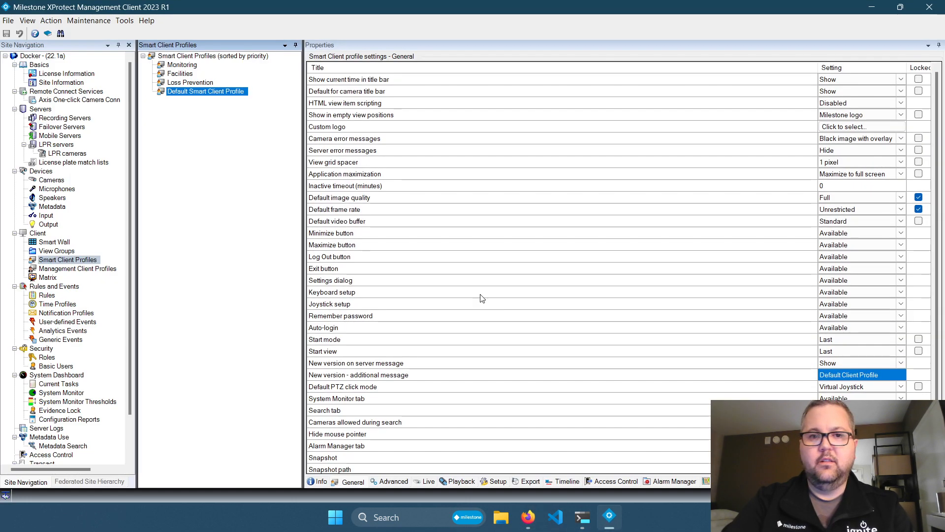
mouse_move(211, 217)
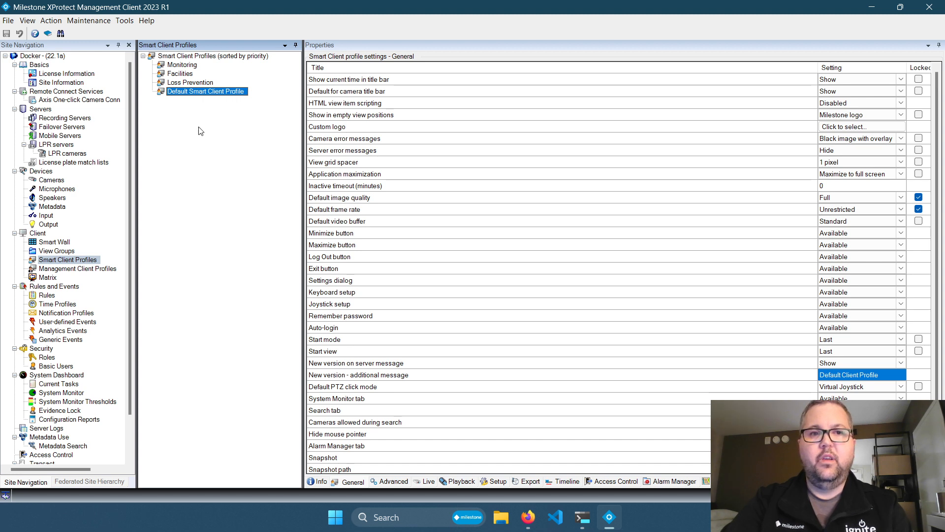
mouse_move(199, 151)
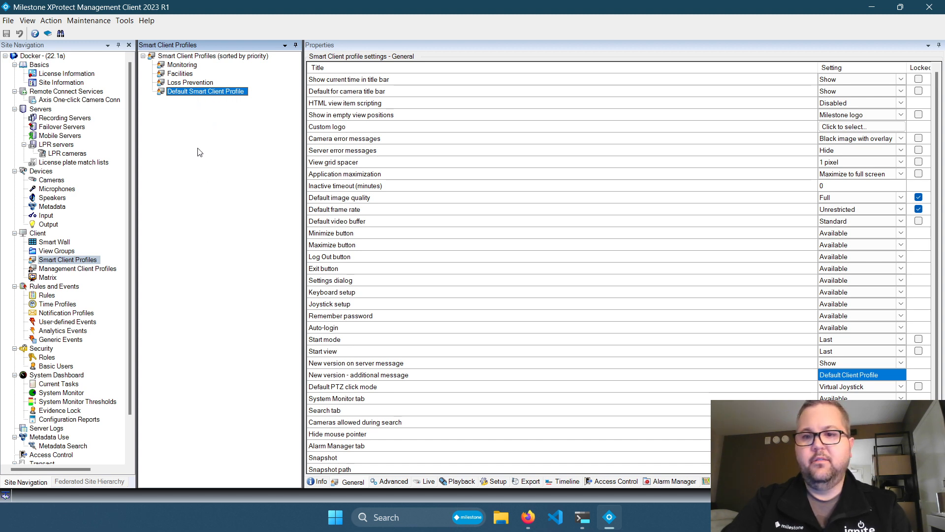
Step: Select the Monitoring smart client profile to show its General properties
click(183, 65)
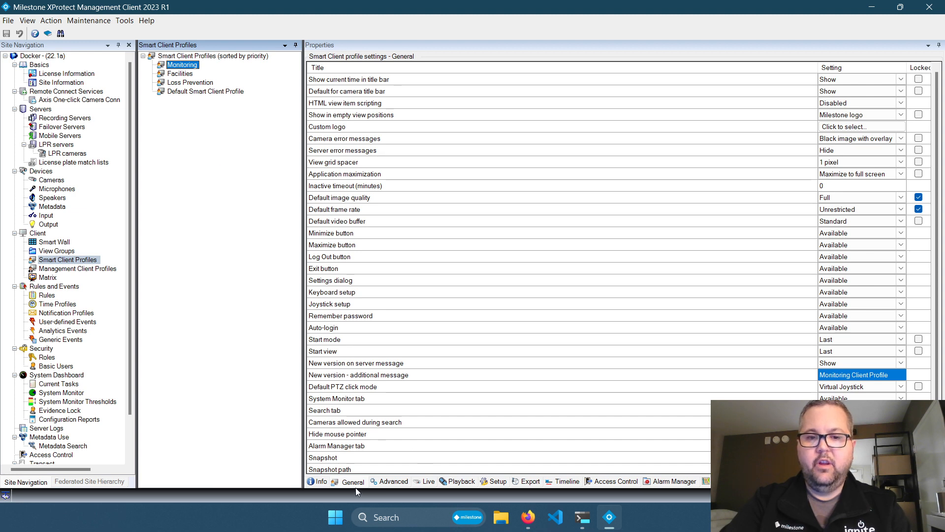
Step: Review the Monitoring profile's Advanced settings including hardware acceleration, then return to the changelog in Firefox
click(393, 482)
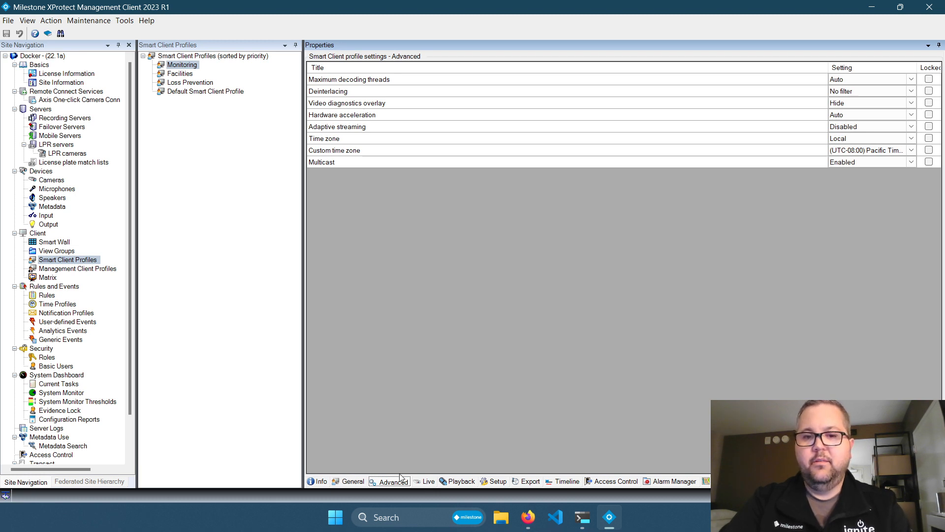
mouse_move(374, 489)
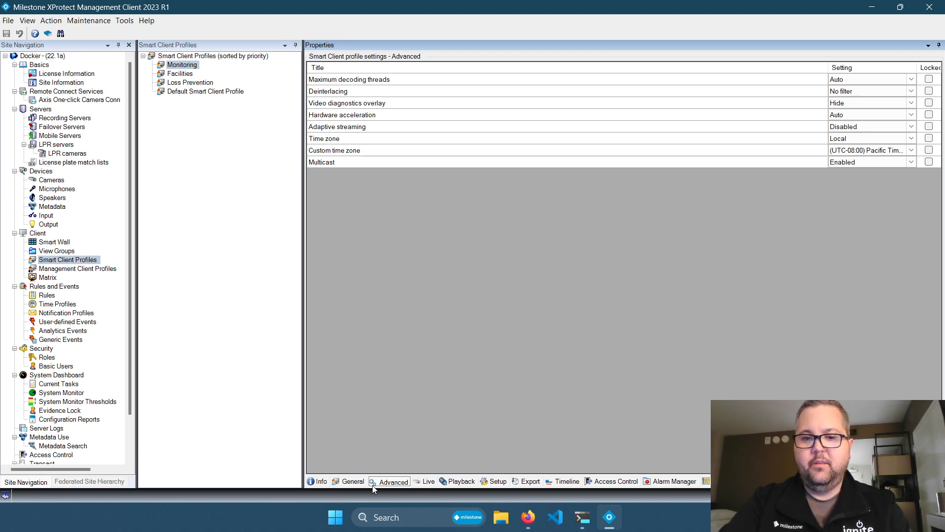
mouse_move(427, 494)
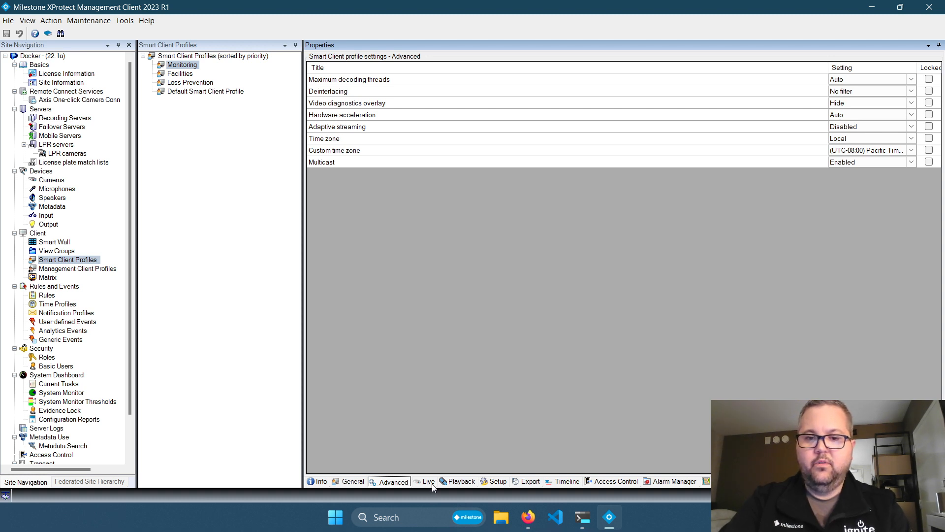
mouse_move(500, 488)
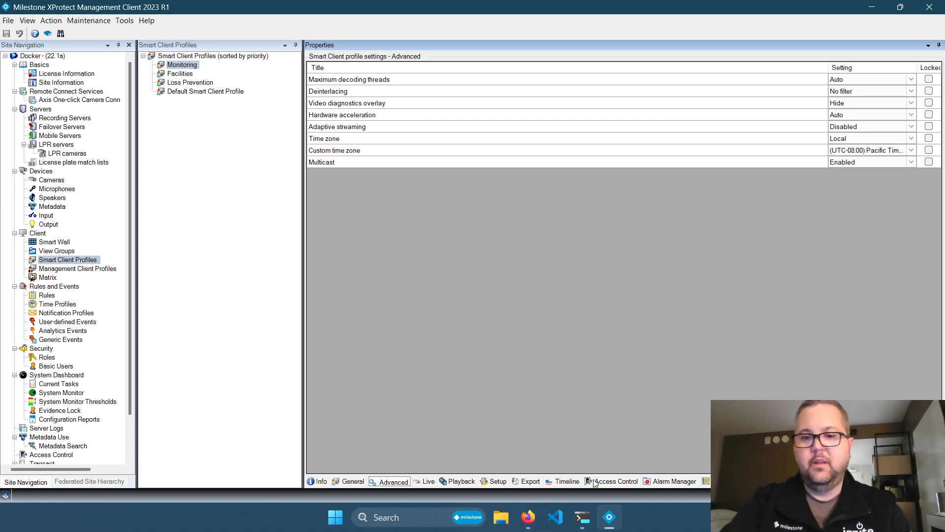
mouse_move(592, 485)
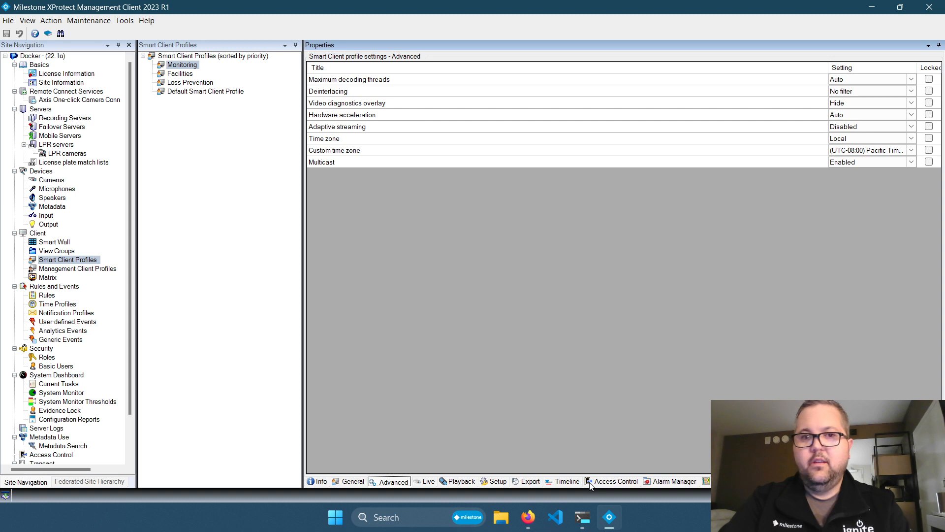
mouse_move(735, 332)
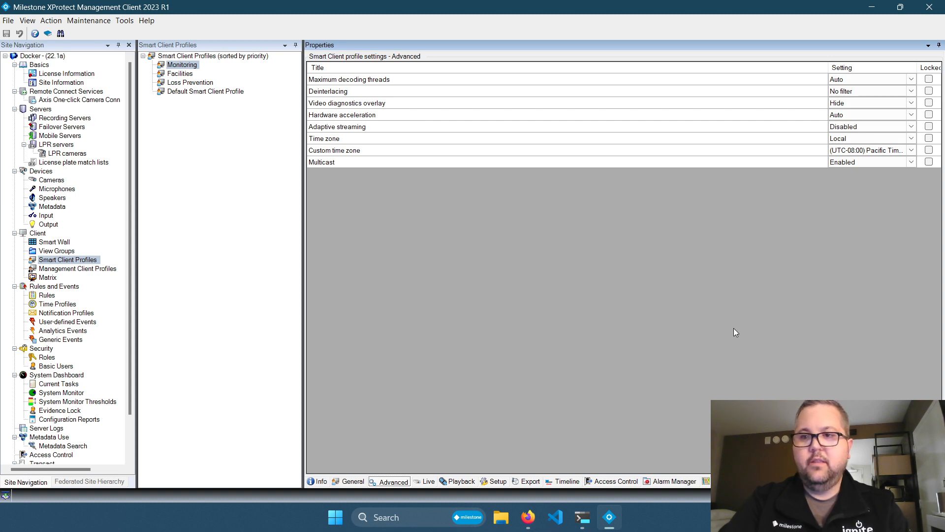
mouse_move(742, 243)
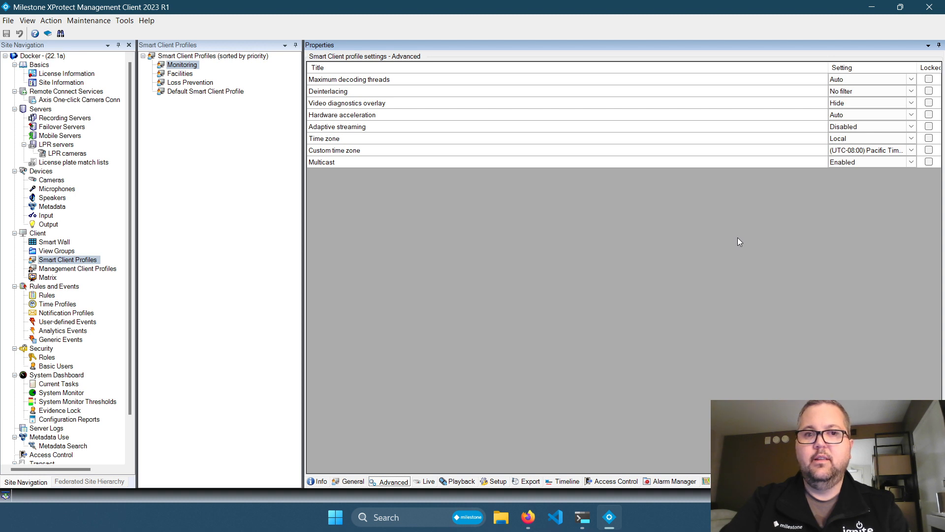
mouse_move(848, 205)
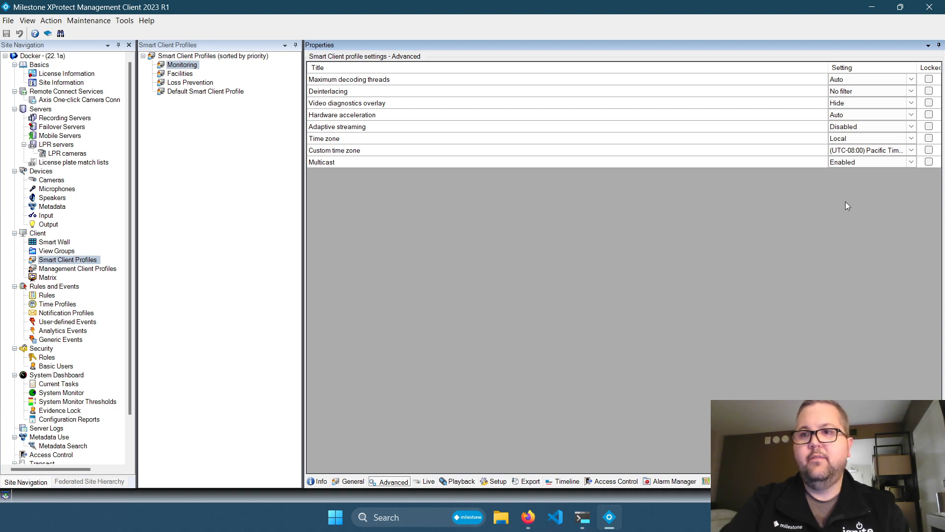
click(869, 114)
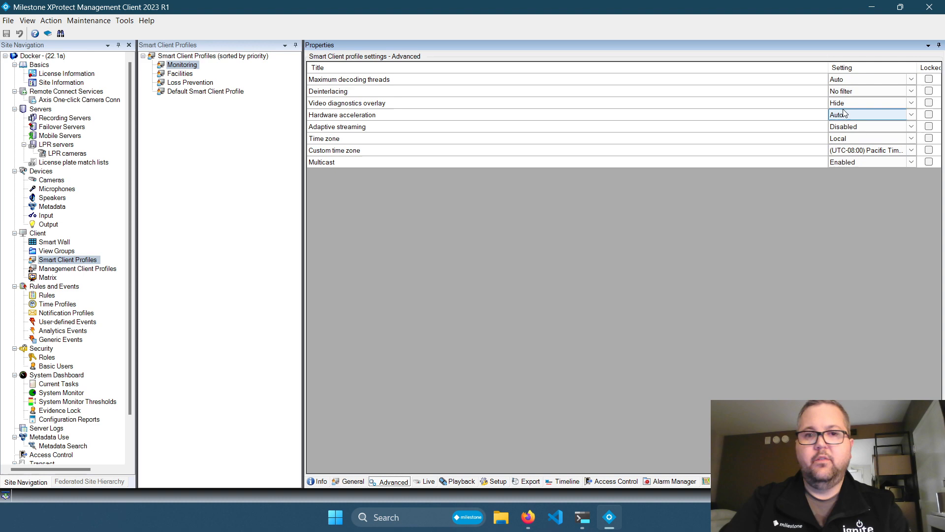
click(528, 517)
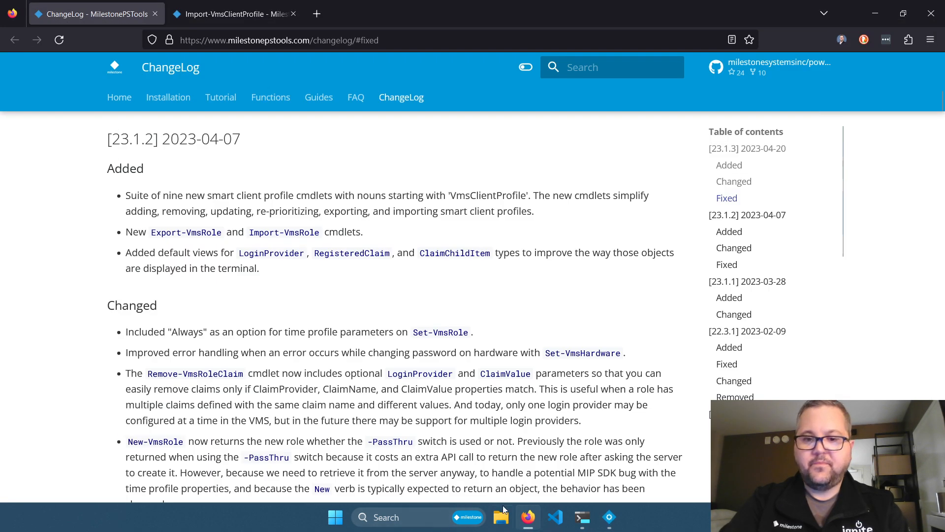
Step: Run Connect-ManagementServer -ShowDialog -Force and dismiss the first failed login attempt
click(581, 517)
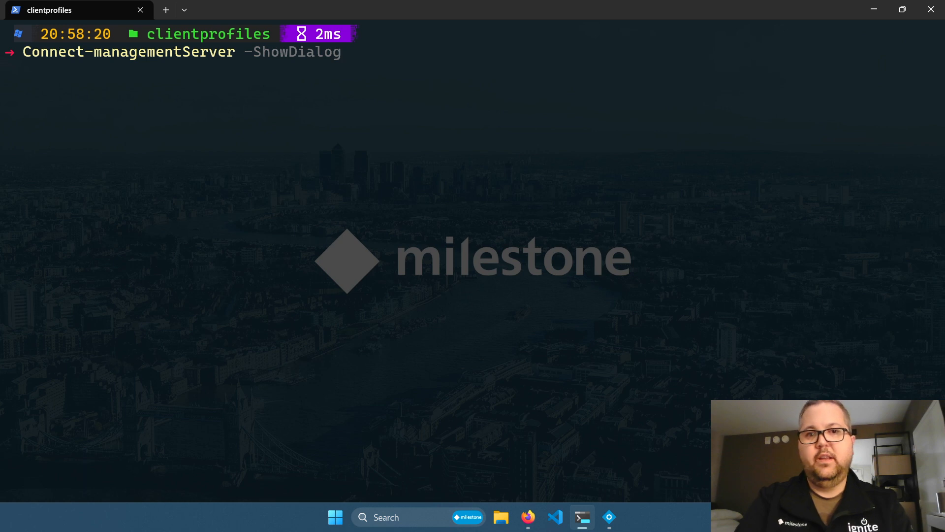
text(-fo)
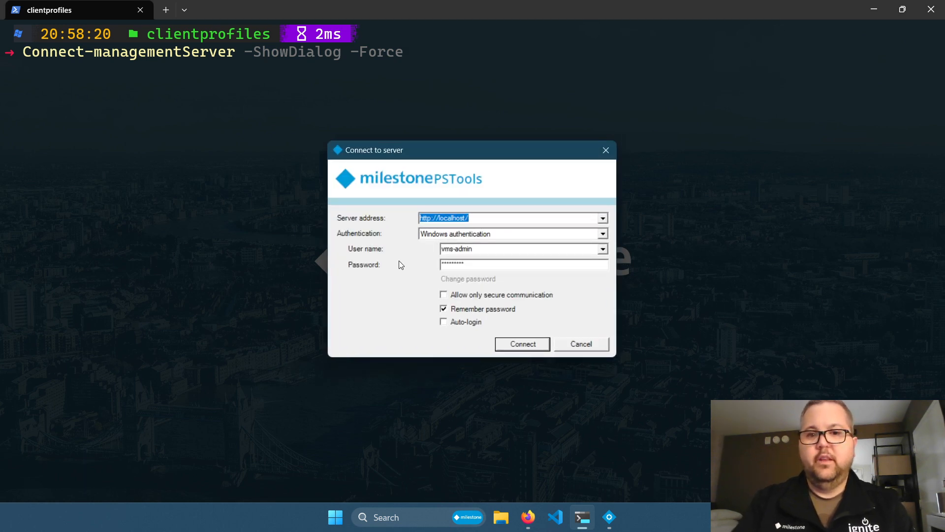
click(522, 343)
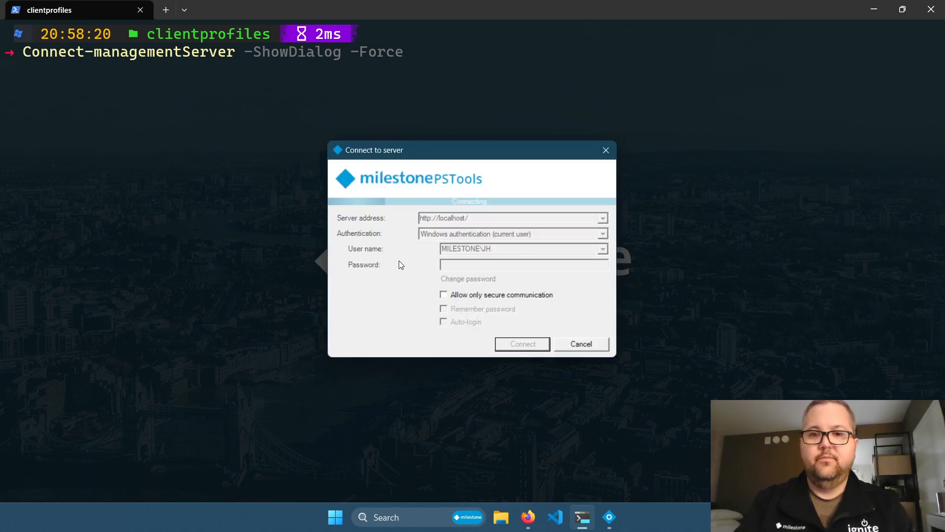
click(522, 343)
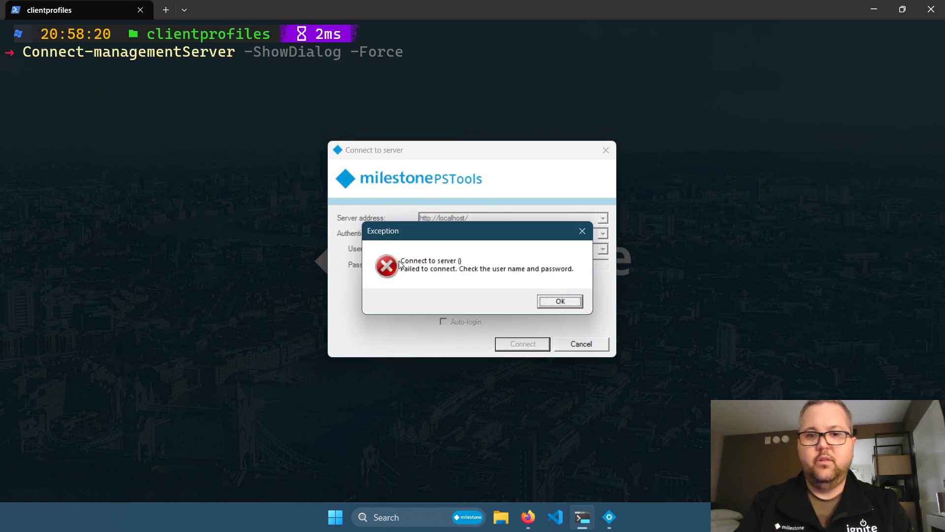
click(560, 301)
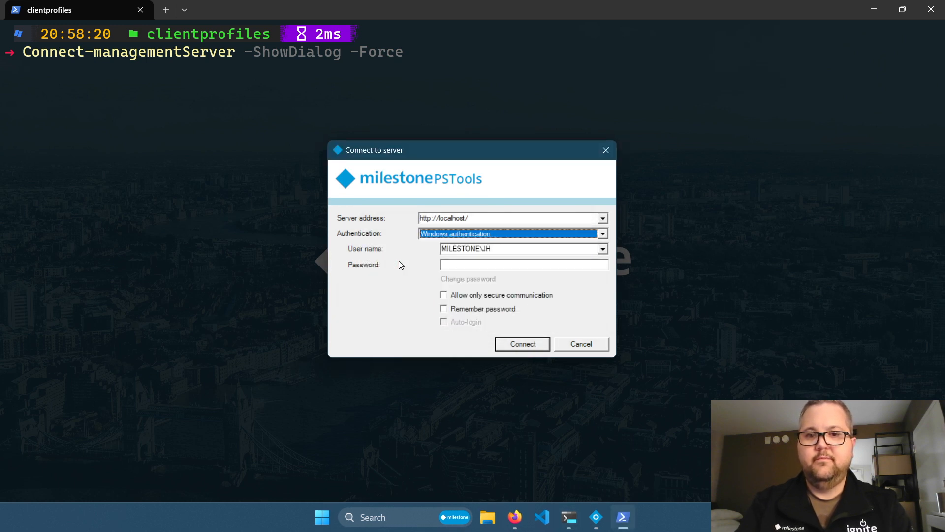
Step: Log in to the management server with Windows authentication as vms\admin
text(vms\admin)
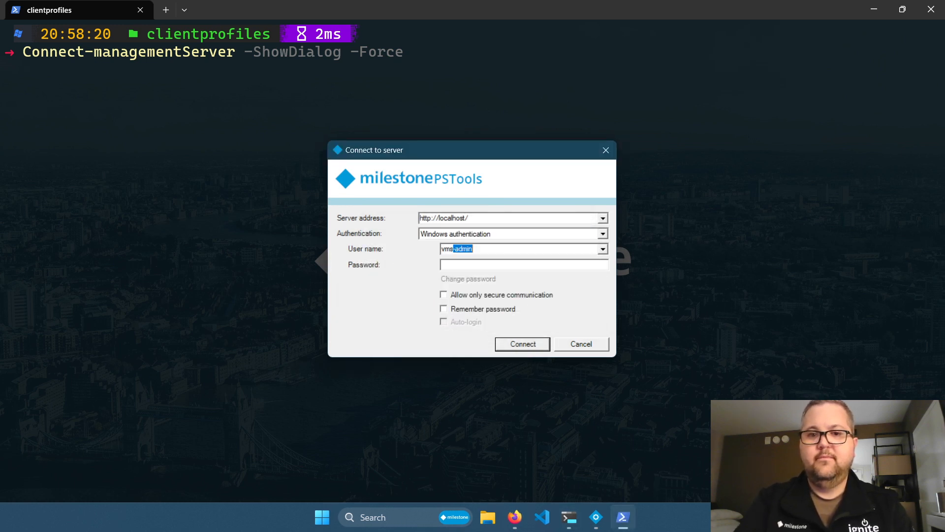
click(522, 344)
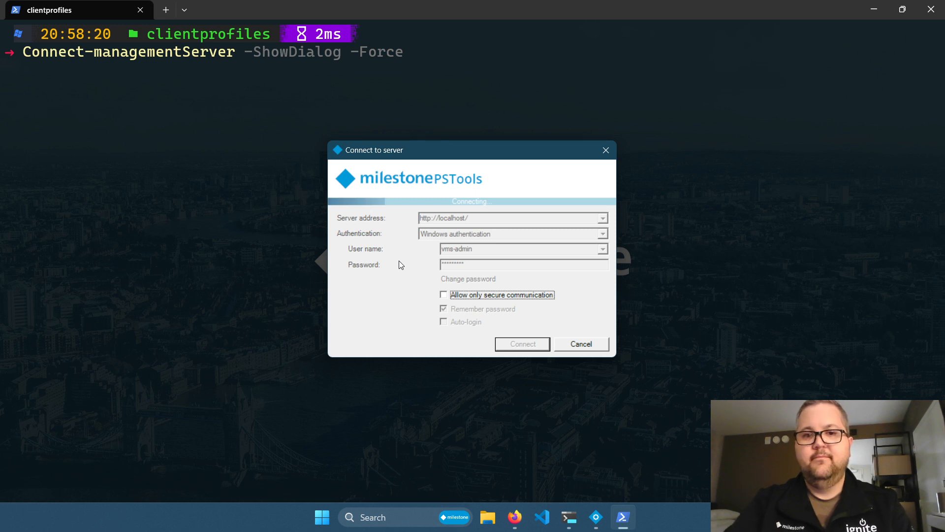
click(522, 343)
text(Get-VmsClient)
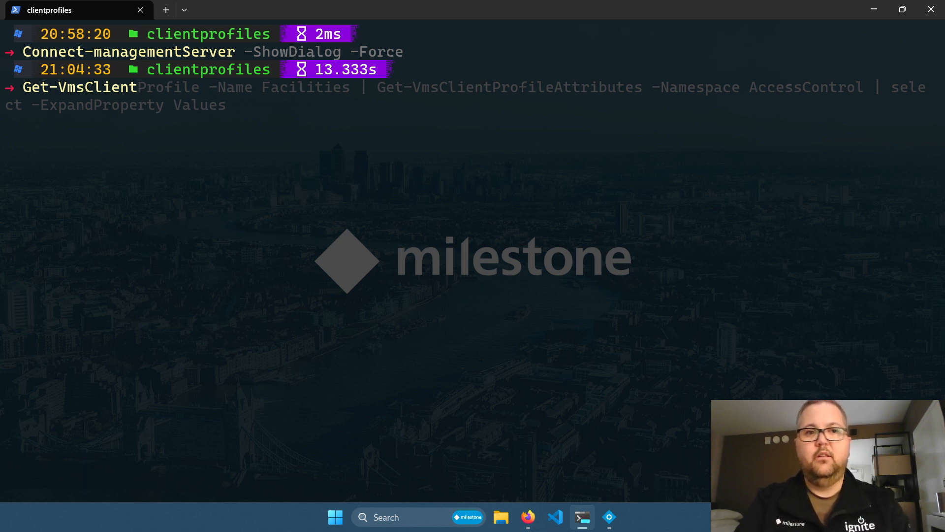
Step: List the Facilities profile's AccessControl attribute names via Get-VmsClientProfileAttributes
text(pr)
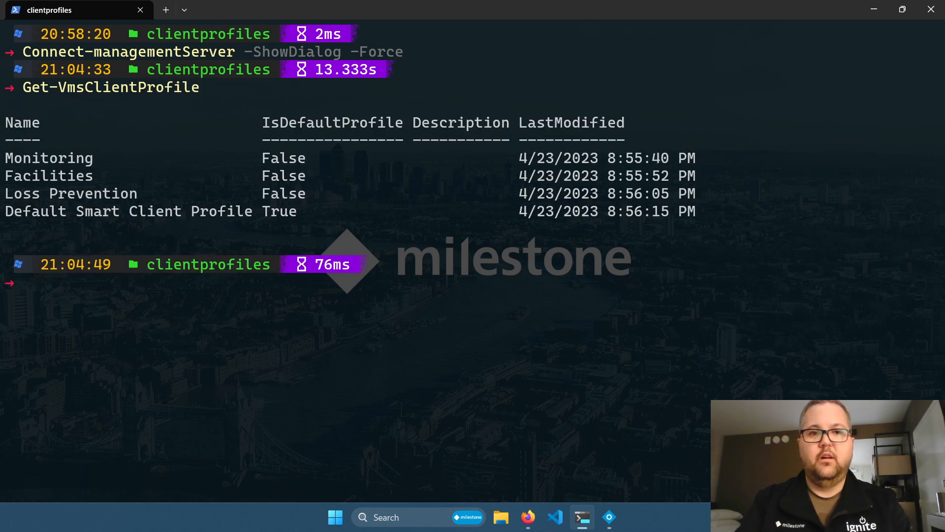
text(Get-VmsClientProfile)
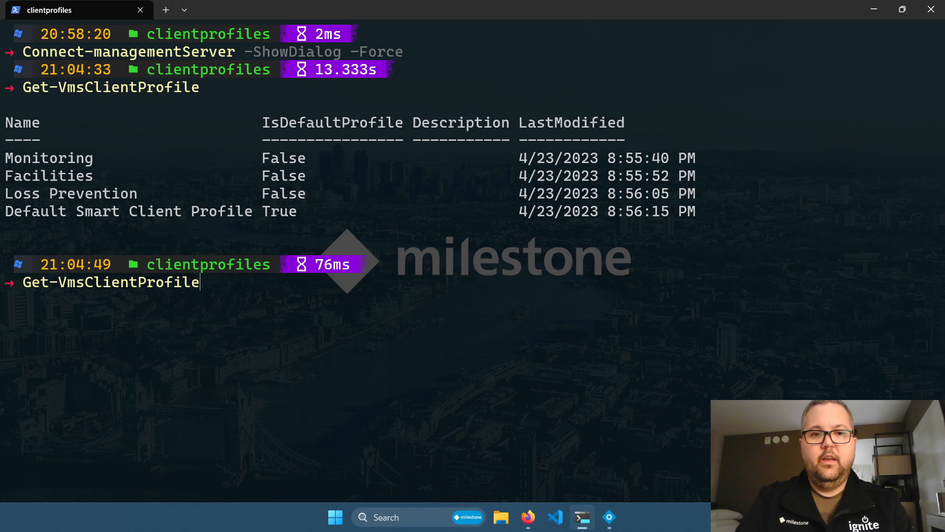
text(-Name Facilities | Get-VmsClientProfileAttributes -Namespace AccessControl | select -ExpandProperty Values)
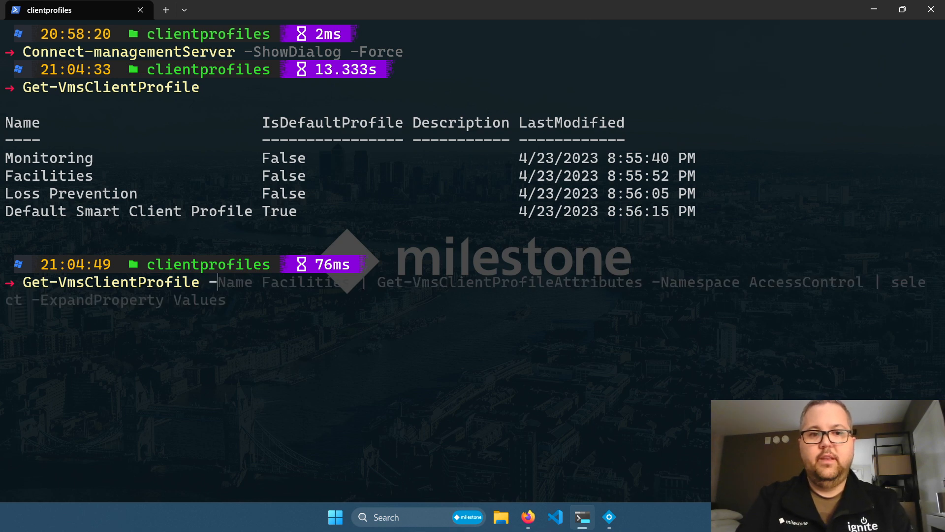
text(Name)
text(Ge)
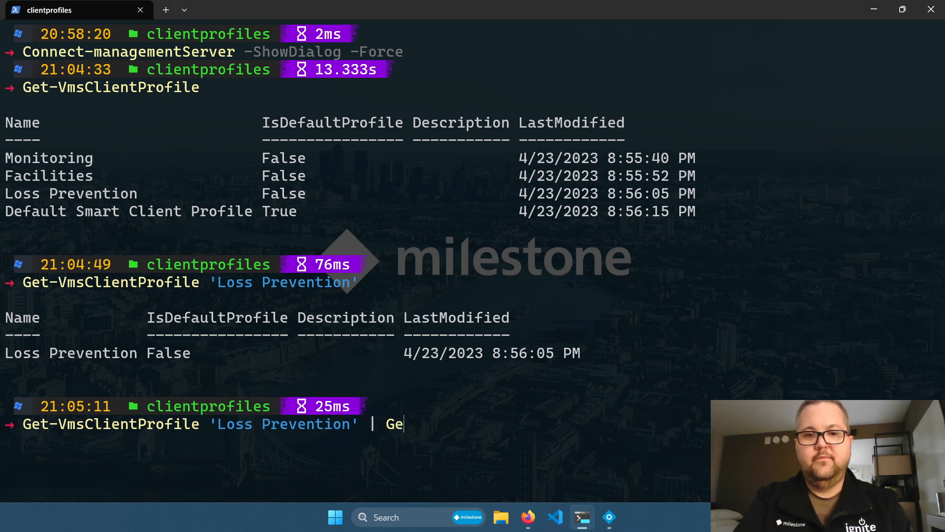
Step: List the Loss Prevention profile's General namespace attributes
text(t-VmsClientPro)
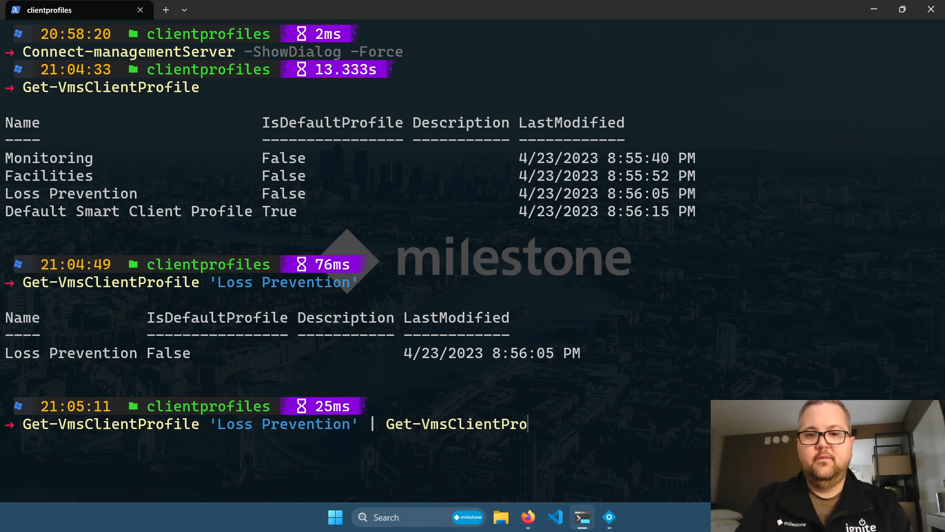
text(fileAttributes)
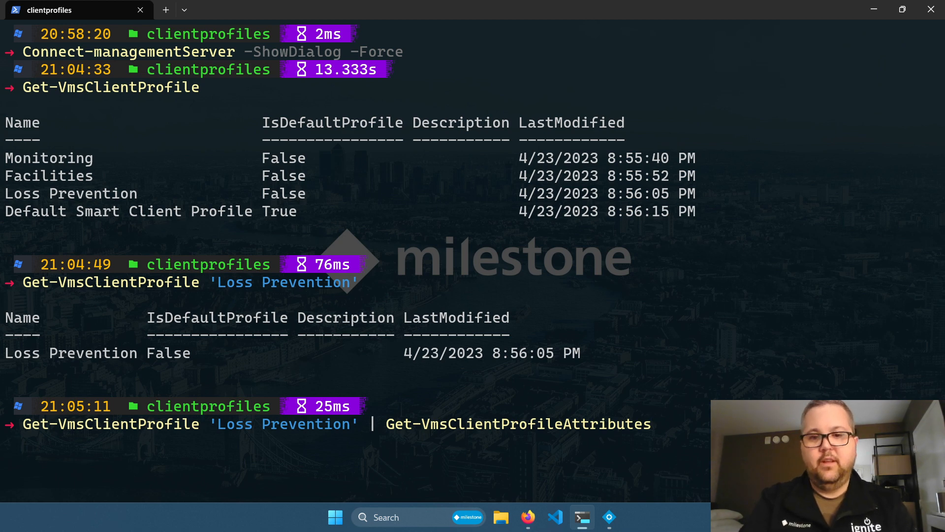
text(-Namespace General)
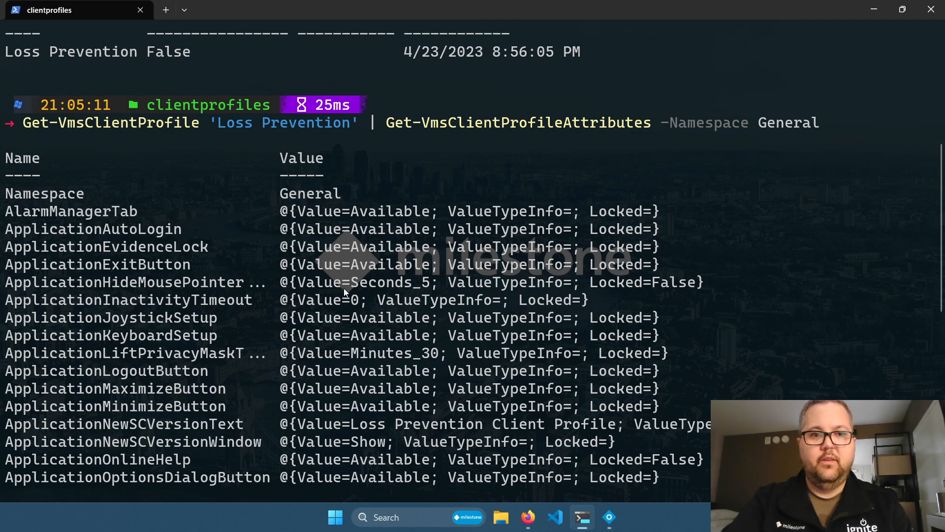
mouse_move(178, 221)
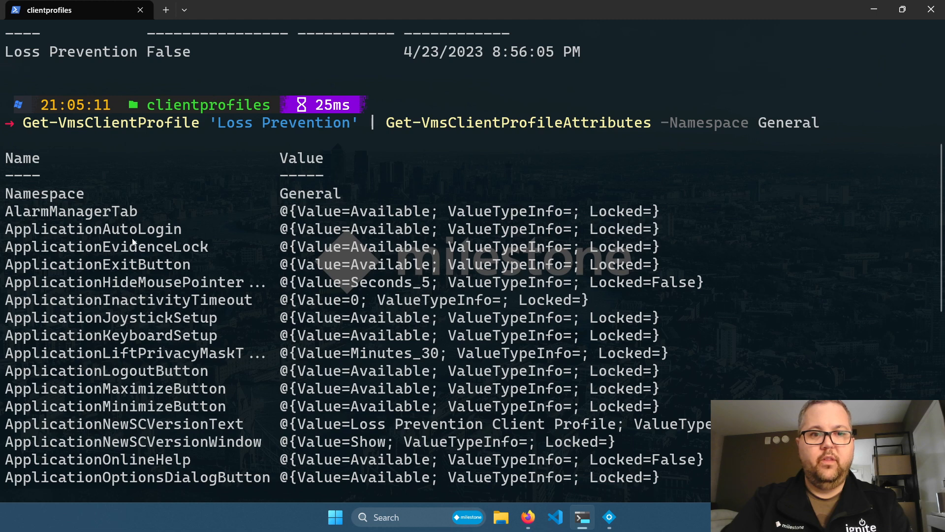
Step: Store the General attributes in $attributes and show the ApplicationAutoLogin attribute
scroll(down, 3)
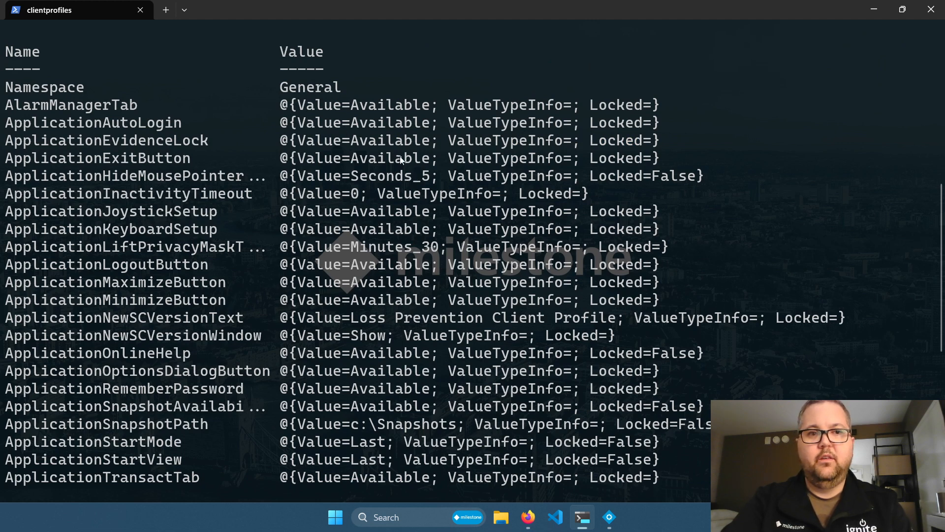
mouse_move(12, 91)
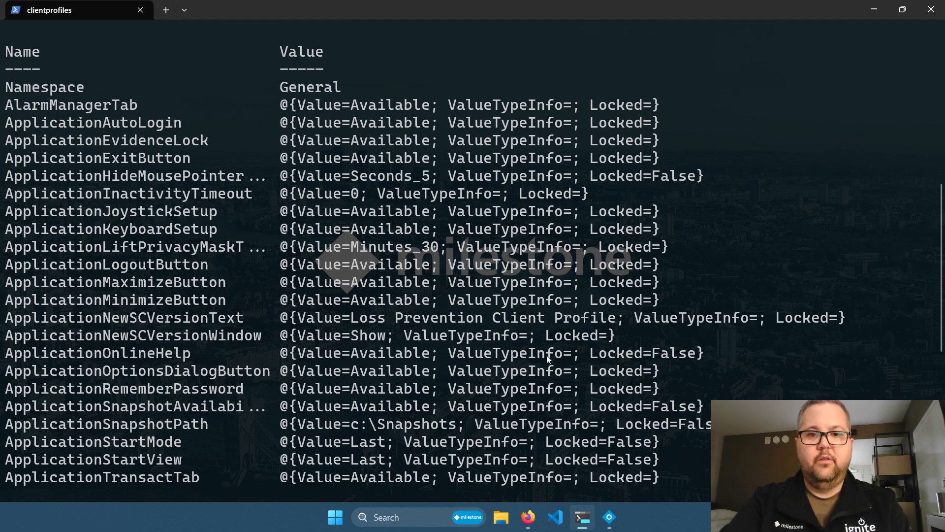
scroll(down, 3)
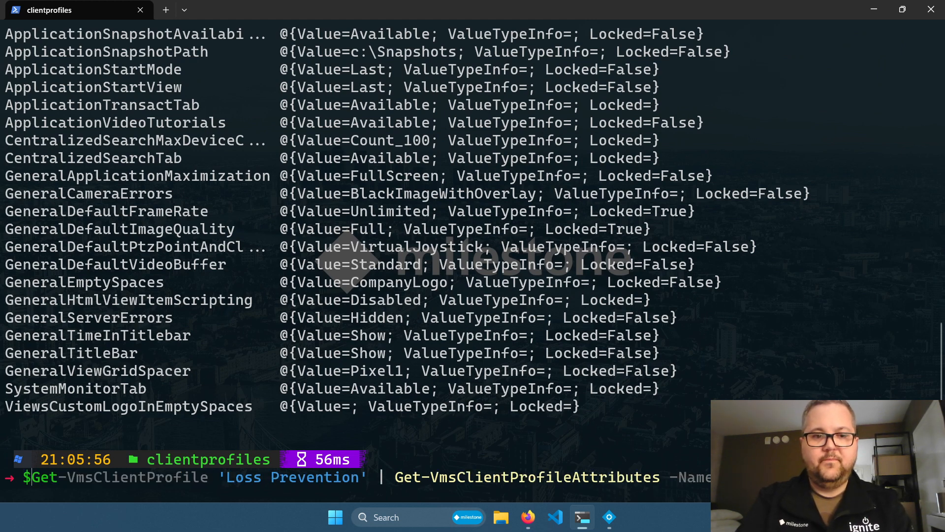
text(attributes =)
text($a)
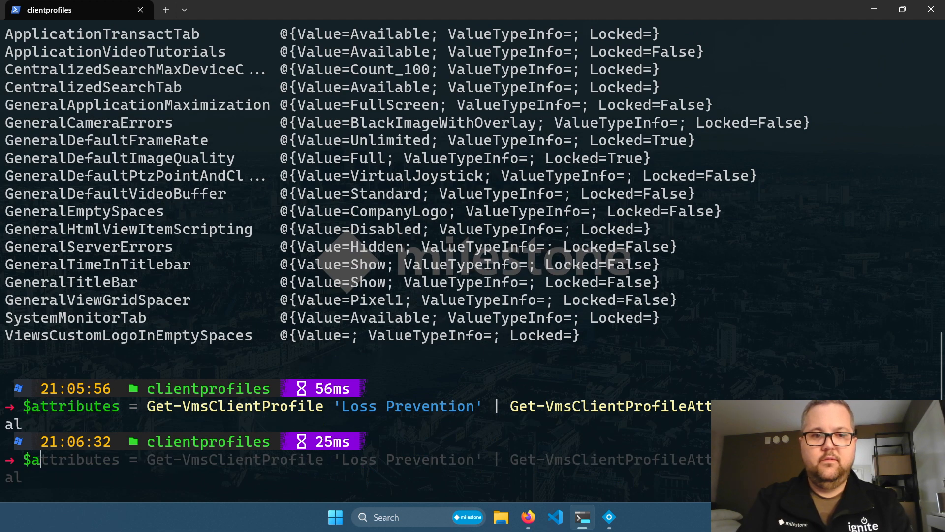
text(ttributes)
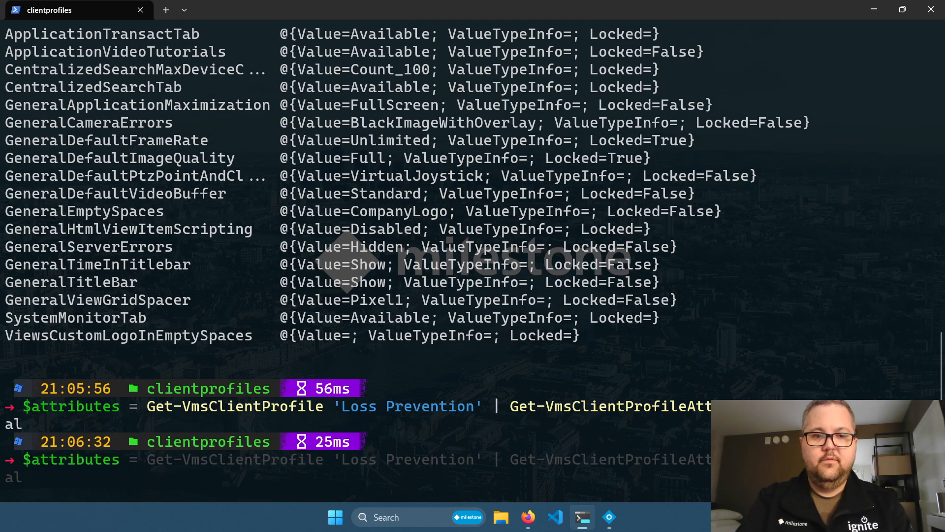
text($attributes.)
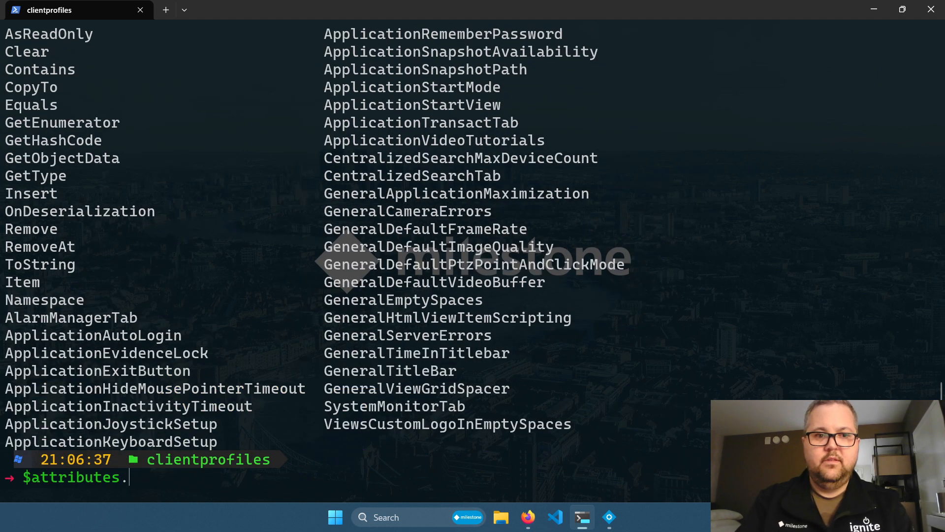
text(app)
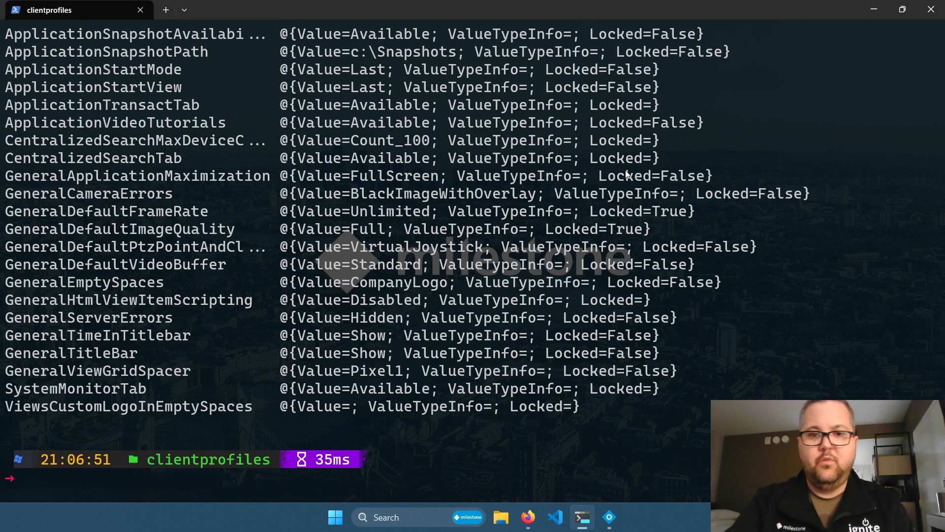
mouse_move(549, 235)
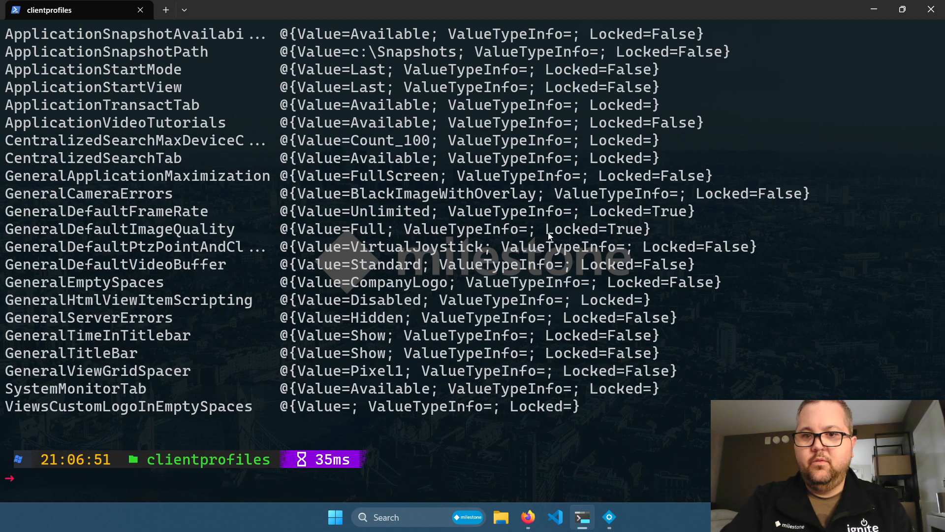
double_click(120, 229)
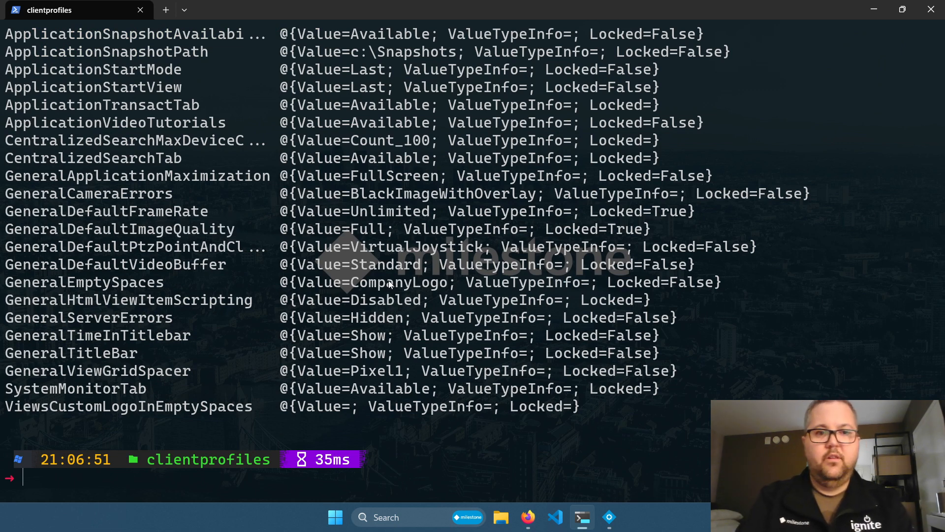
text($attributes.ApplicationAutoLogin)
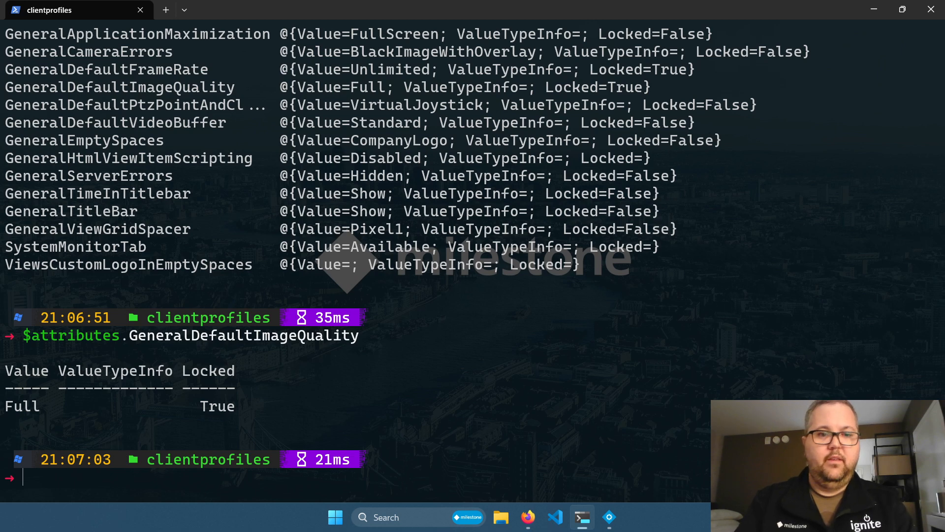
mouse_move(241, 415)
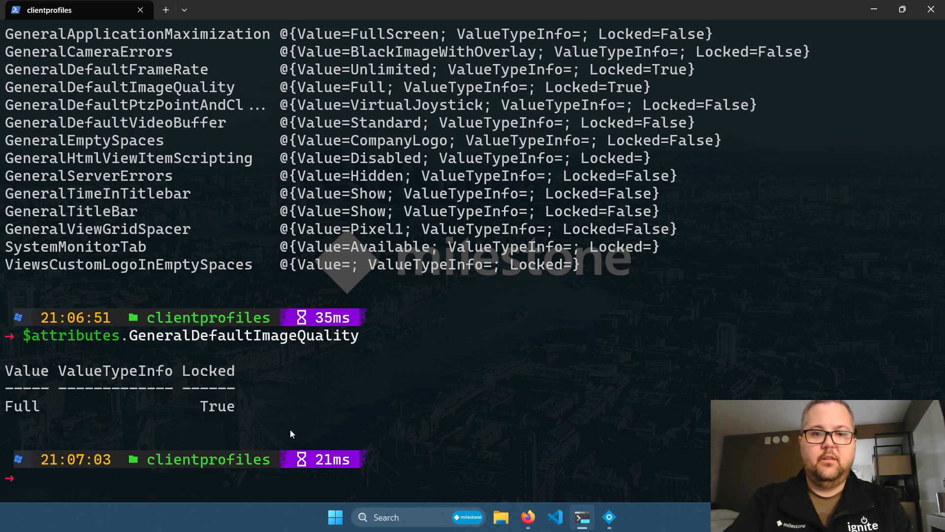
mouse_move(287, 436)
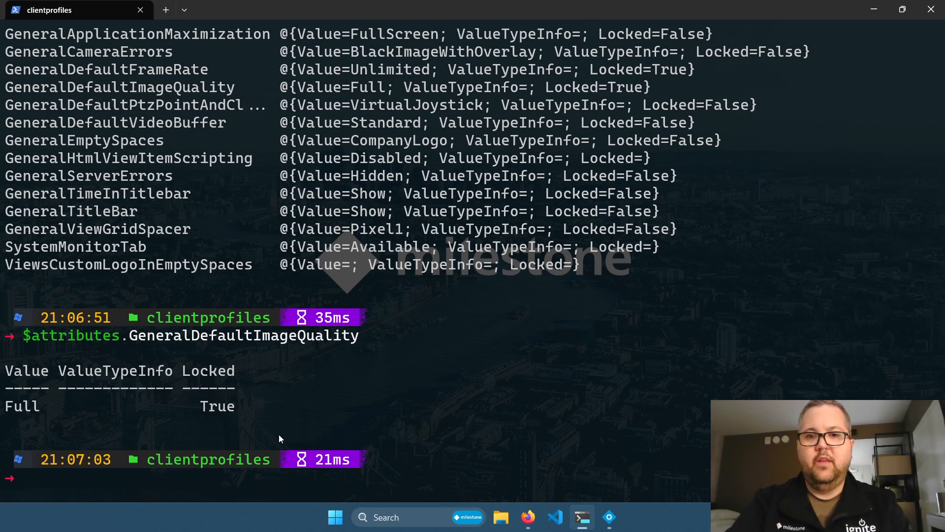
mouse_move(277, 427)
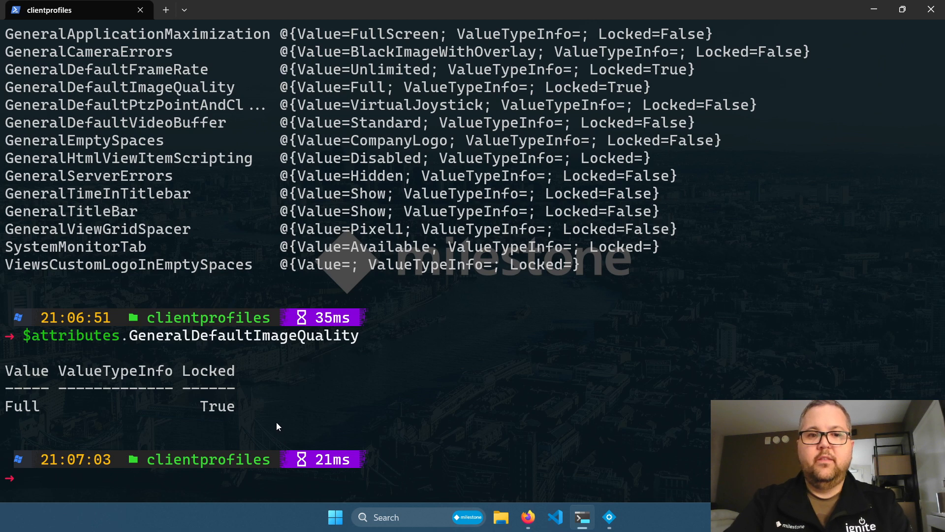
Step: Show the GeneralDefaultImageQuality attribute: value Full, locked True
double_click(616, 246)
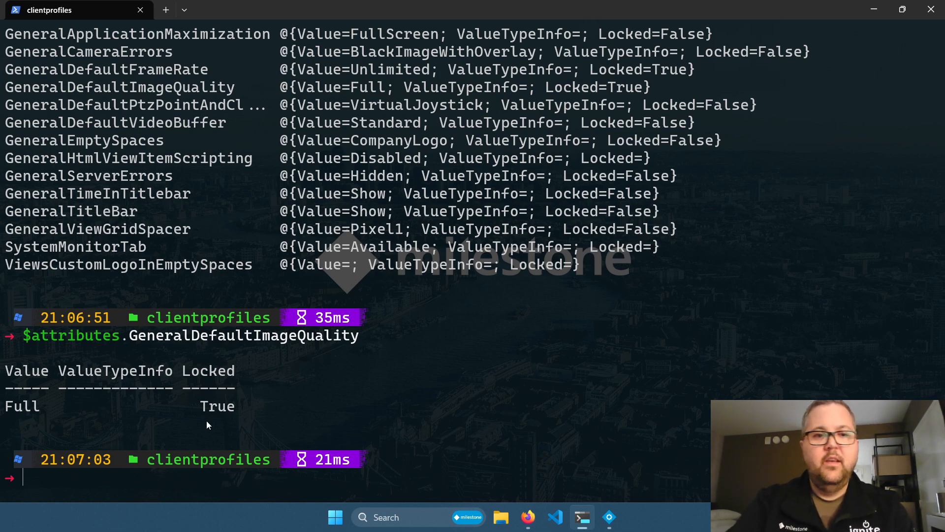
mouse_move(65, 378)
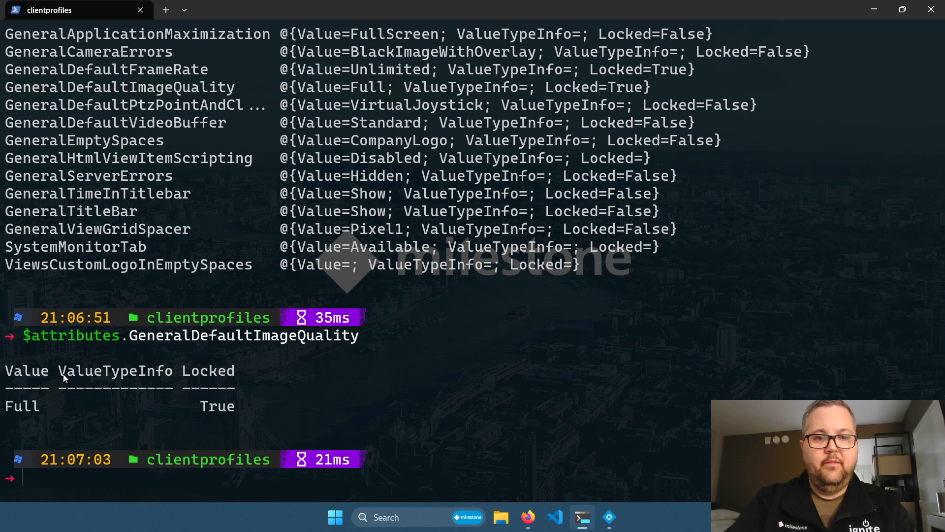
mouse_move(114, 423)
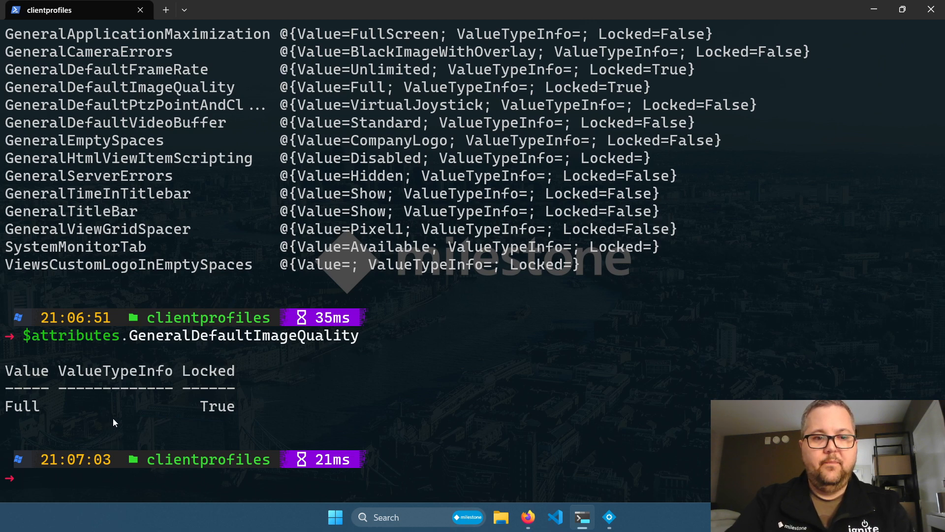
mouse_move(145, 410)
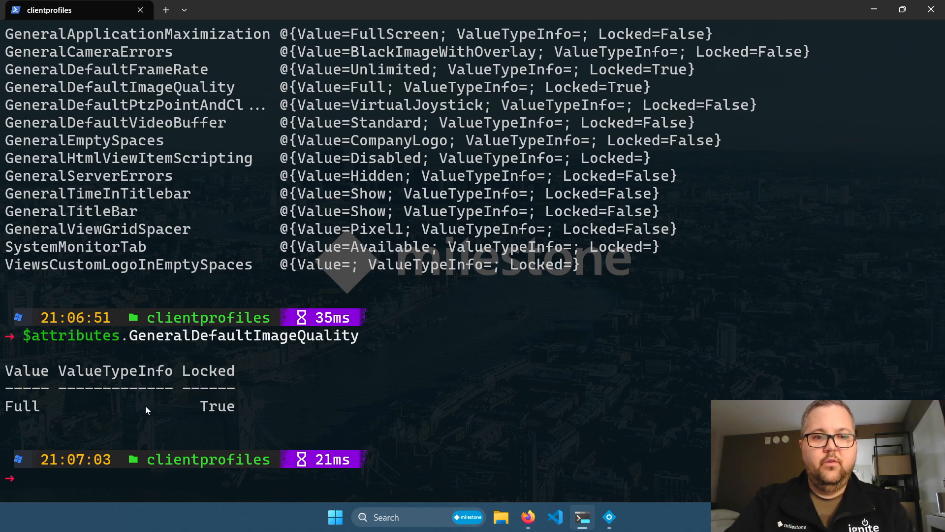
mouse_move(622, 372)
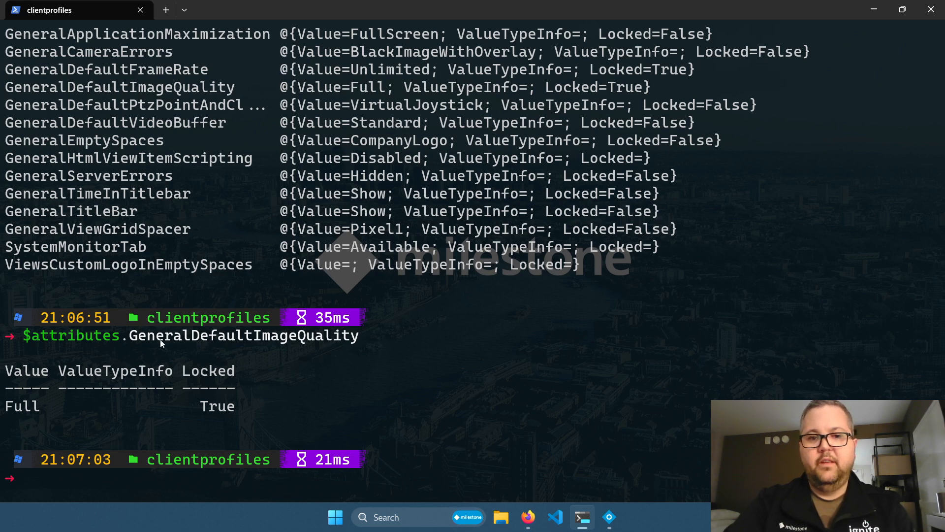
double_click(243, 336)
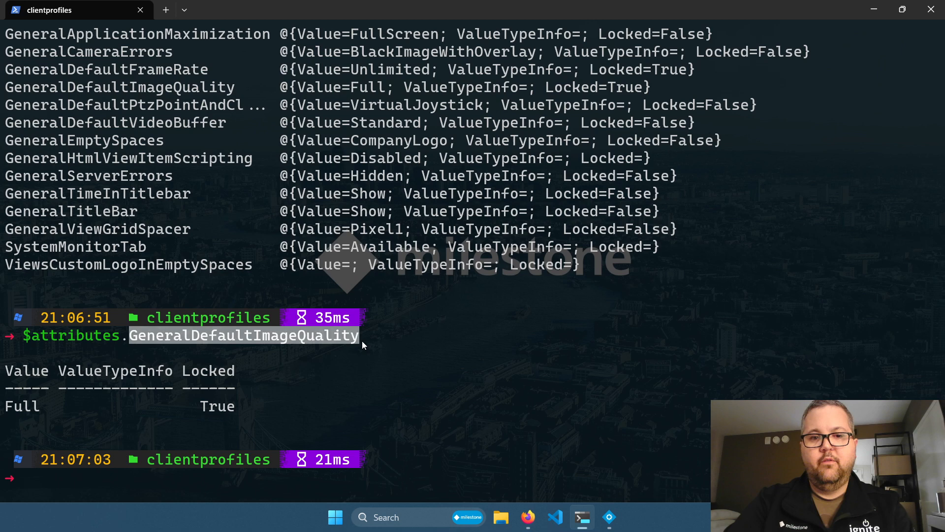
mouse_move(323, 484)
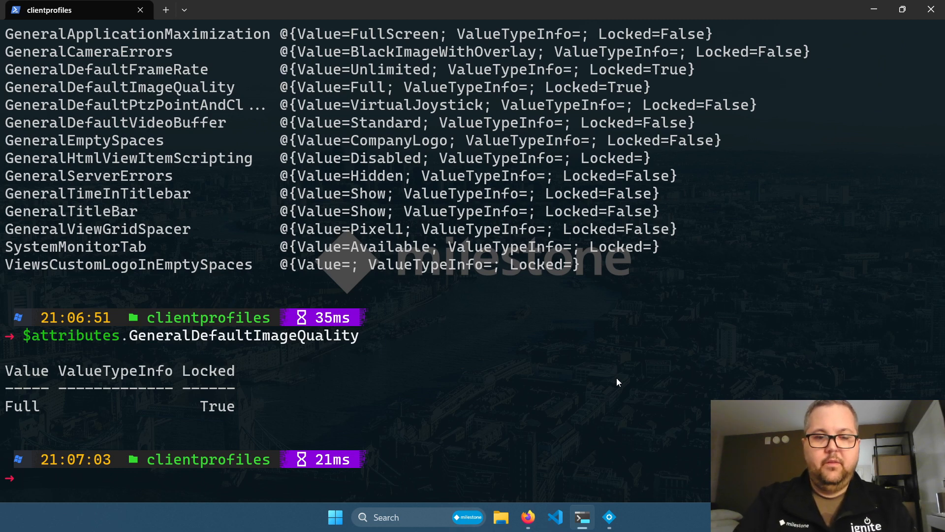
Step: Re-fetch attributes with -ValueTypeInfo and list image quality options Full, SuperHigh, High, Medium, Low
text($attributes = Get-VmsClientProfile 'Loss Prevention' | Get-VmsClientProfileAtt)
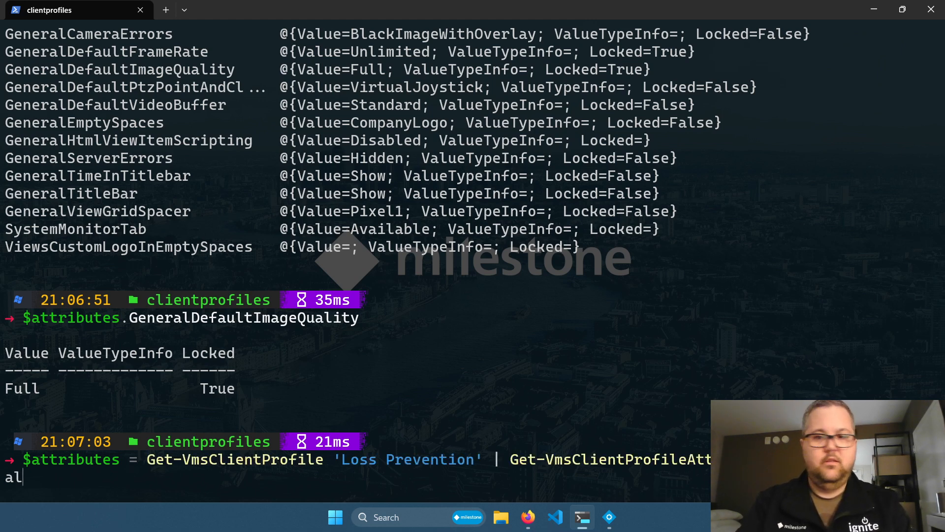
text(-ValueTypeInfo)
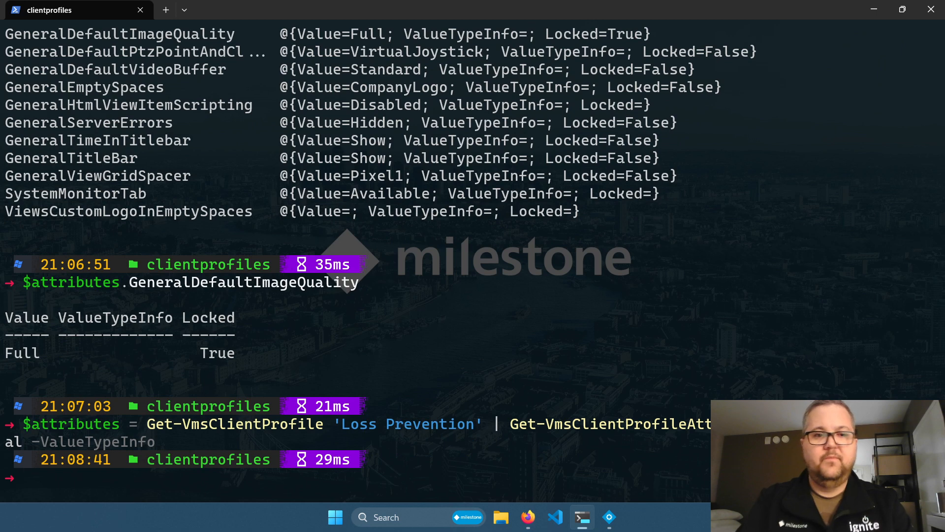
text($attributes.GeneralDefaultImageQuality.V)
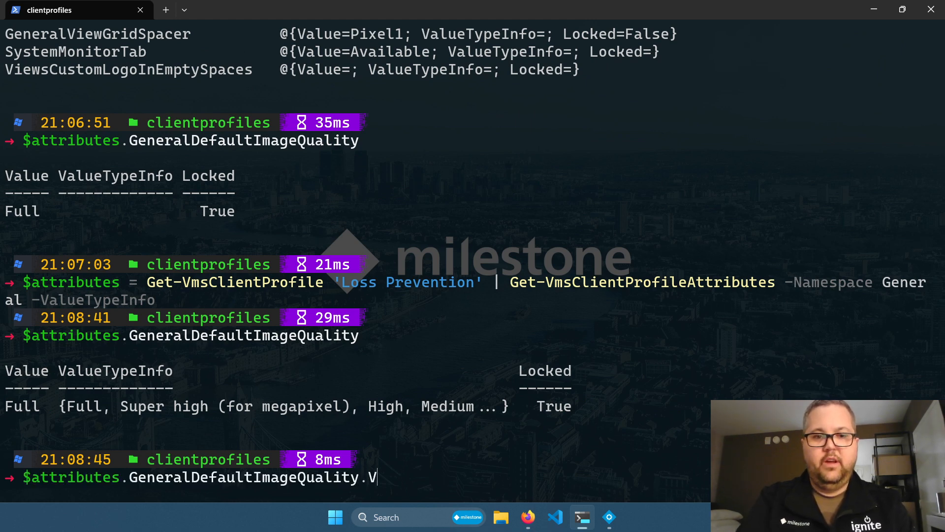
text(alueTypeInfo)
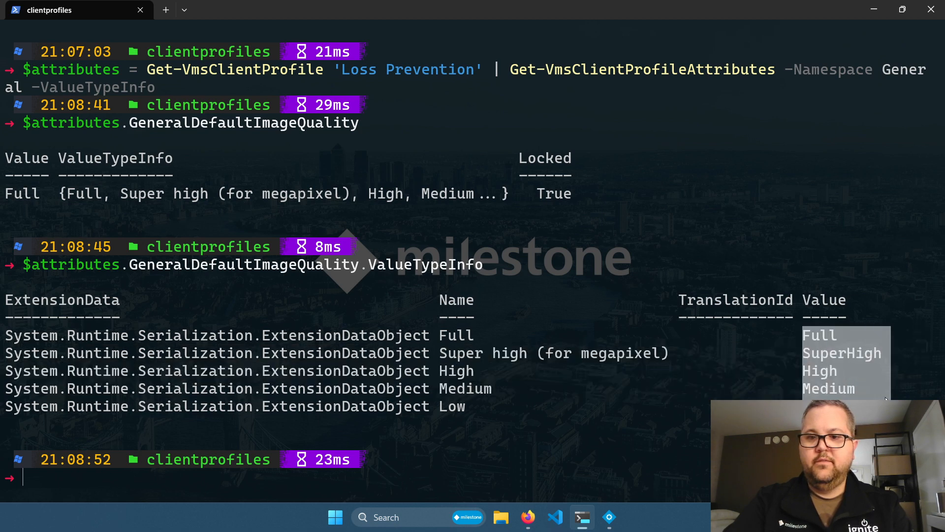
mouse_move(443, 338)
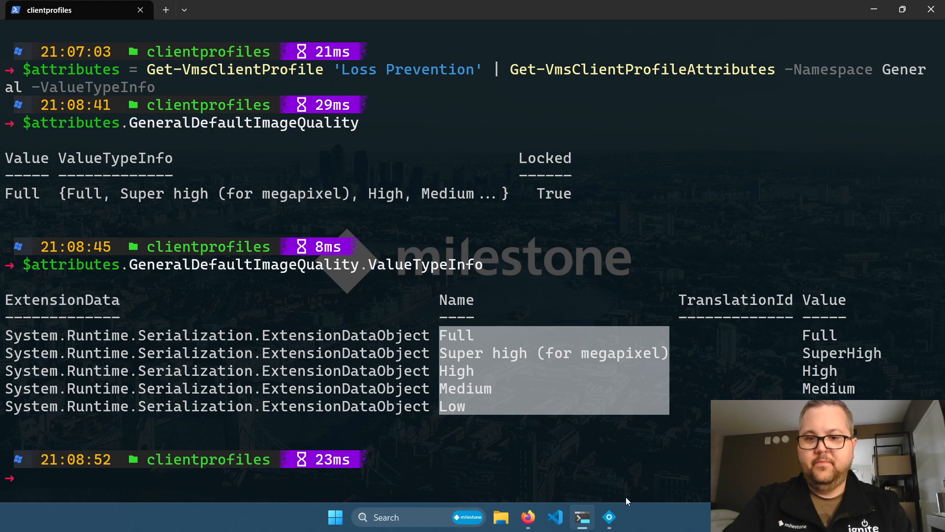
click(608, 517)
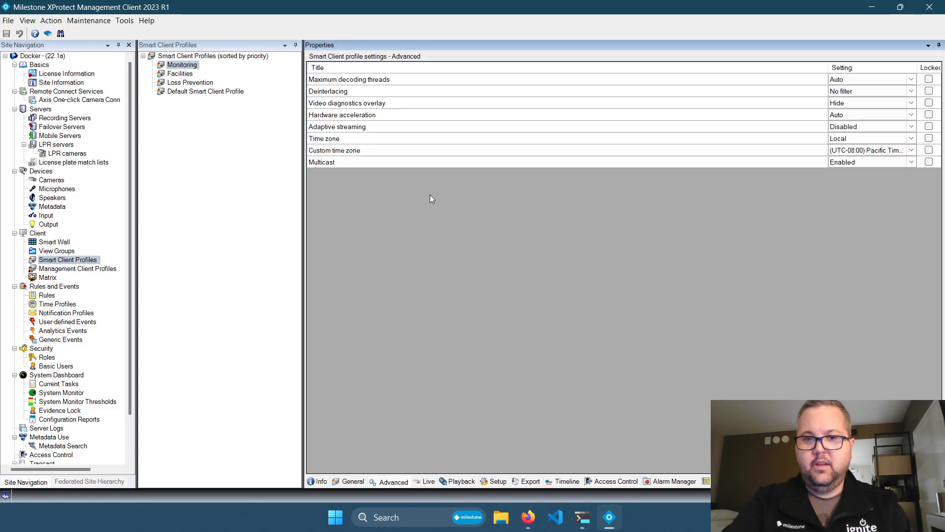
click(353, 481)
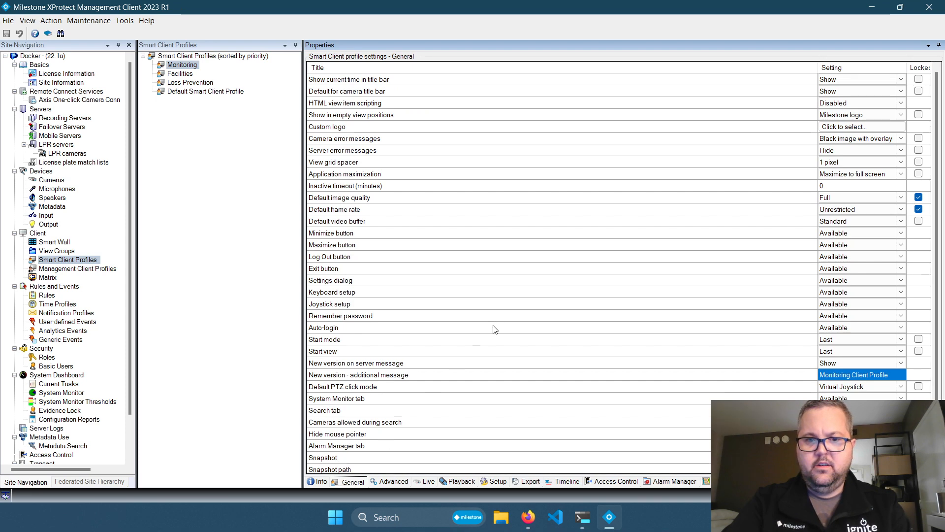
click(581, 517)
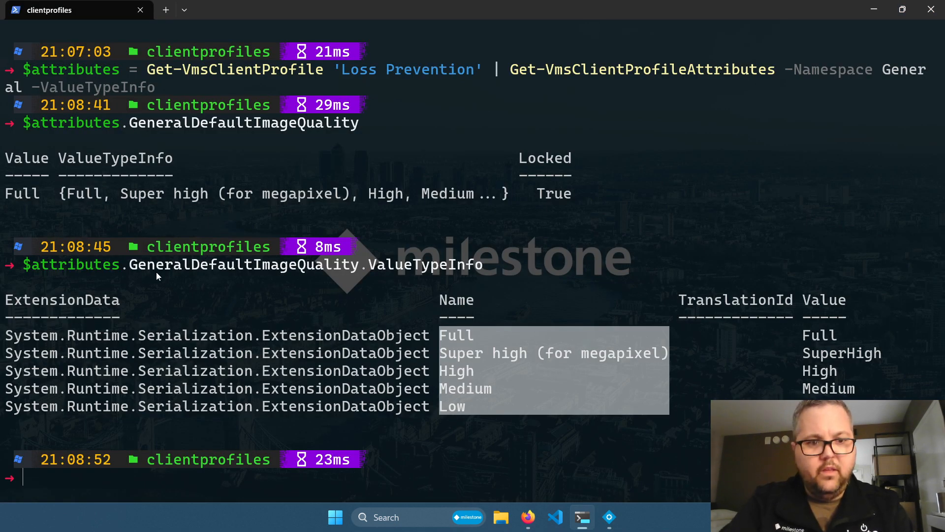
click(609, 517)
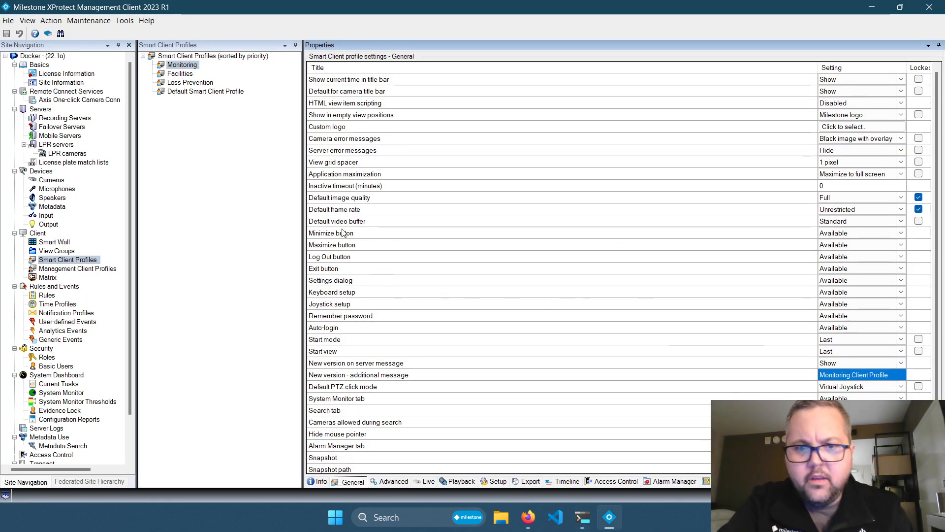
click(901, 197)
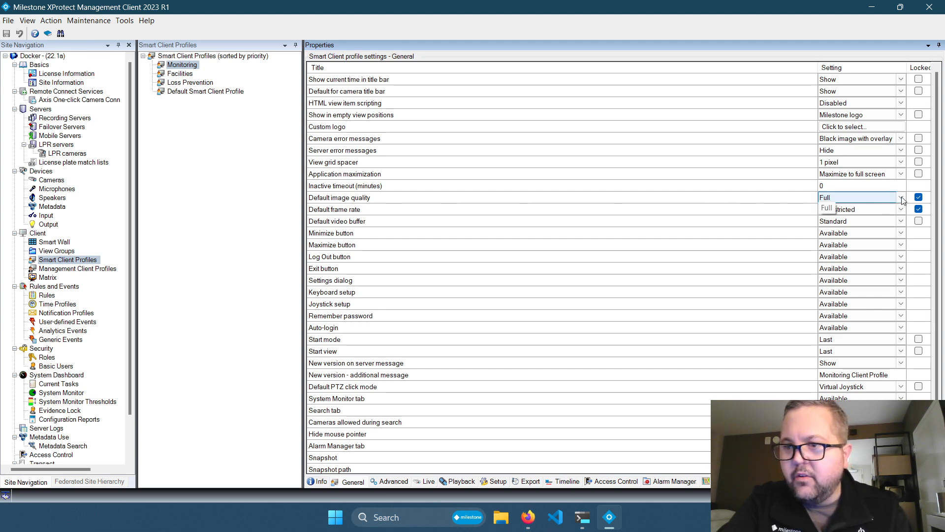
click(900, 197)
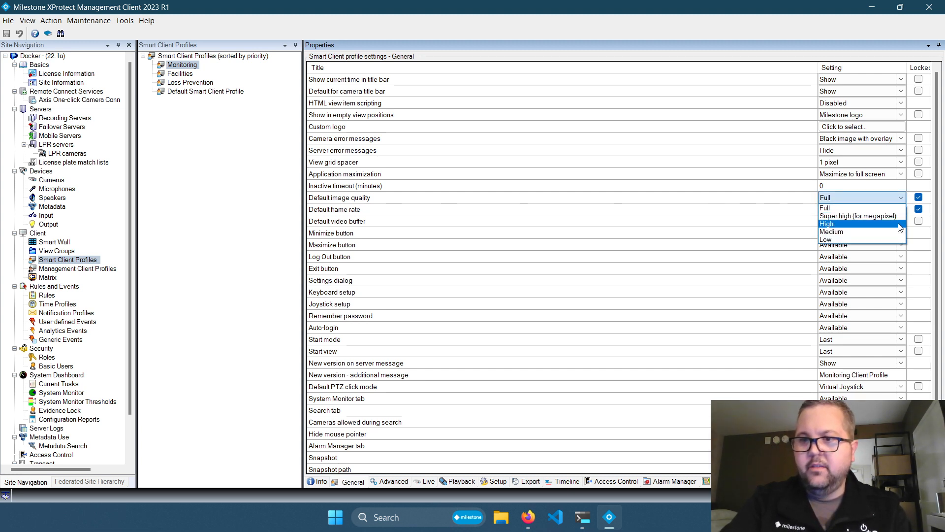
mouse_move(859, 216)
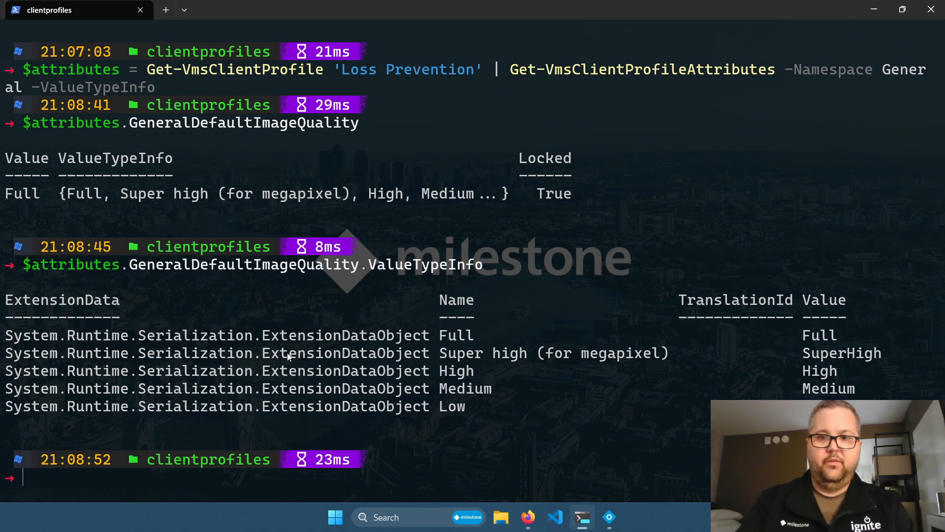
Step: Set GeneralDefaultImageQuality to Low and apply it to Loss Prevention with Set-VmsClientProfileAttributes -Verbose
double_click(452, 407)
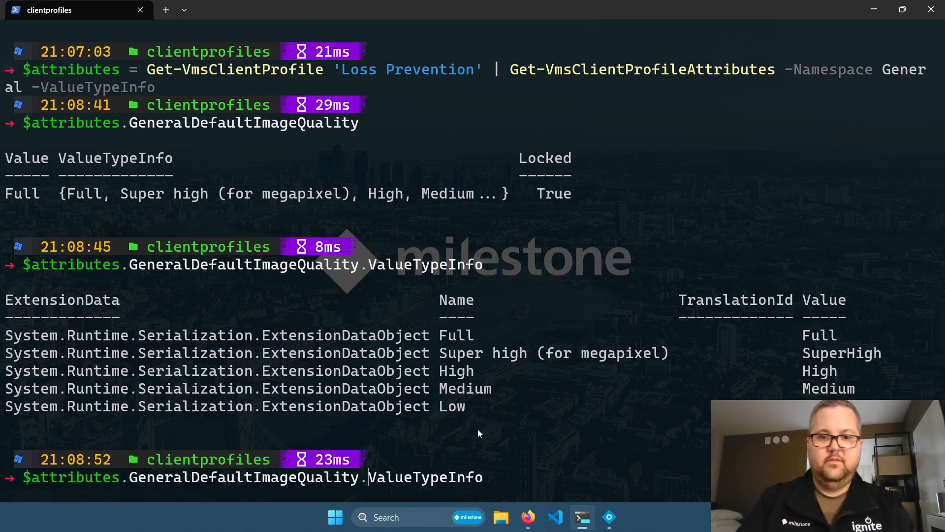
text(valu)
text(set-vmsclientp)
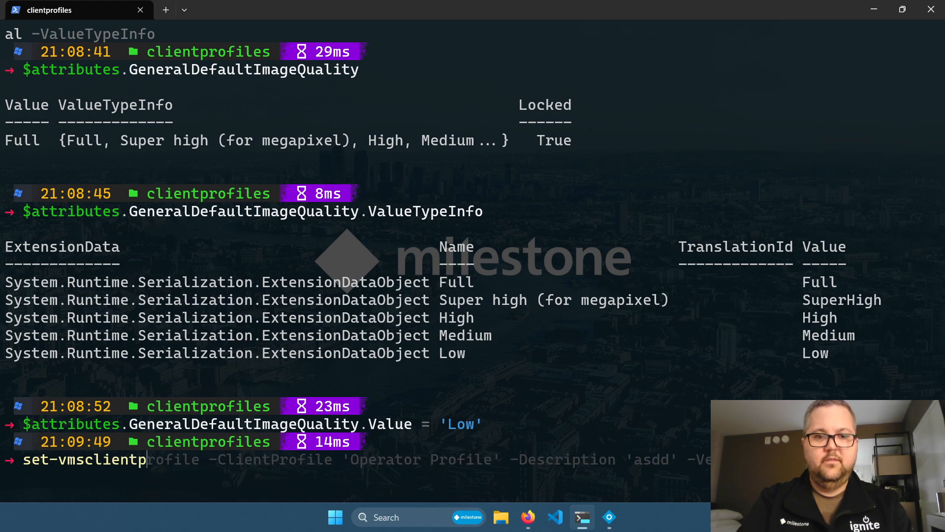
text(at)
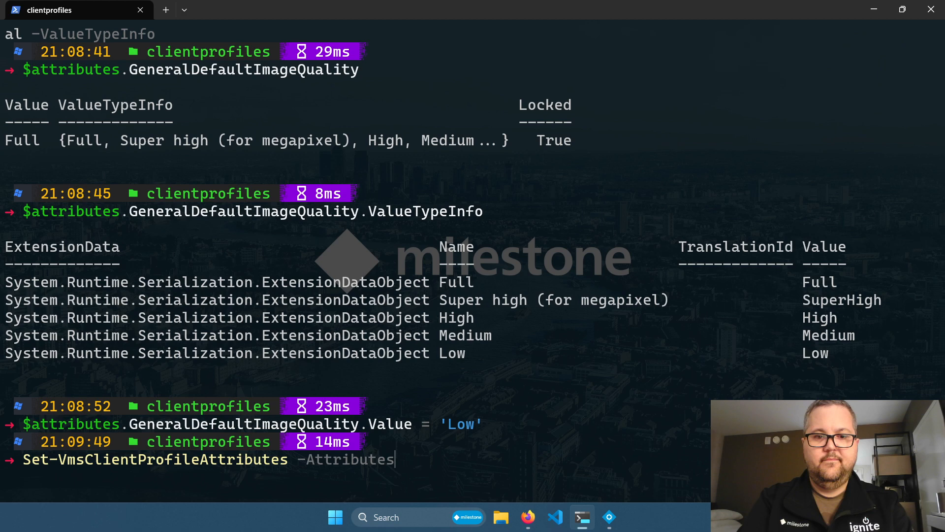
text($at)
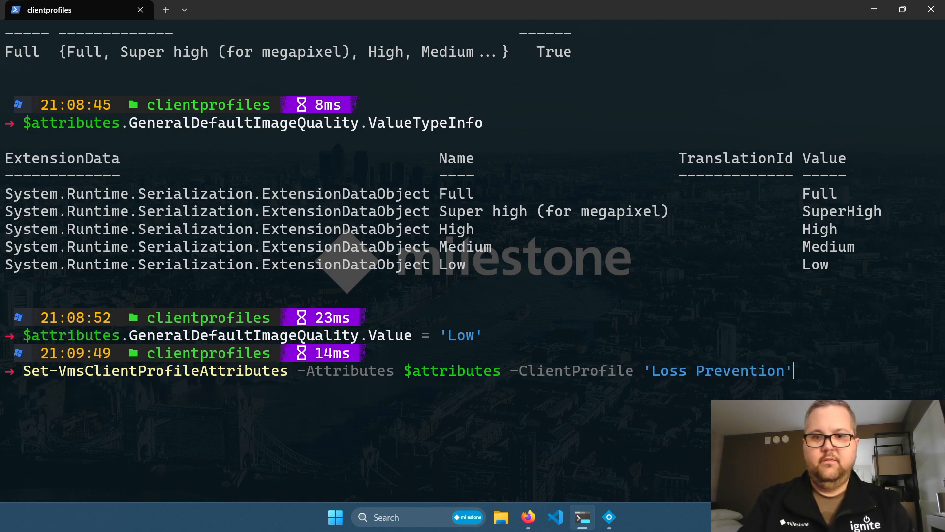
text(-ve)
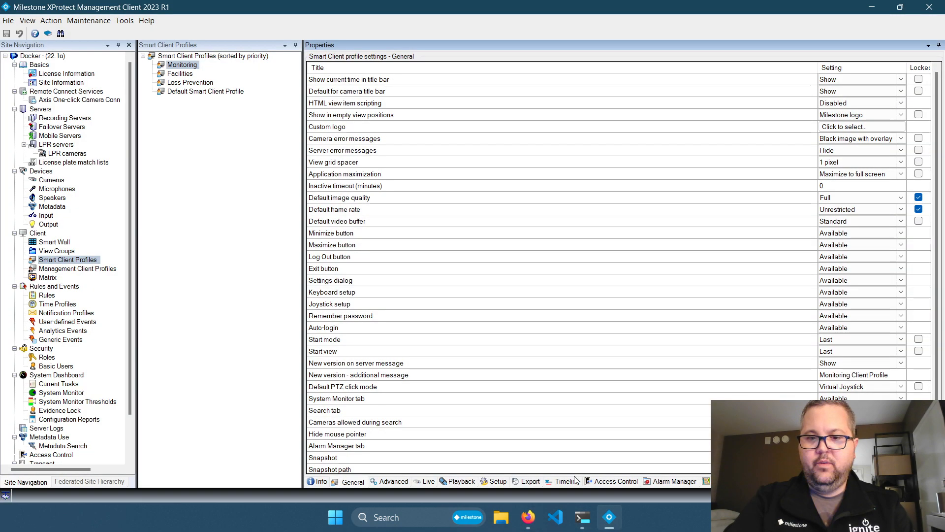
Step: Refresh the configuration and view the Loss Prevention profile's updated settings
click(189, 82)
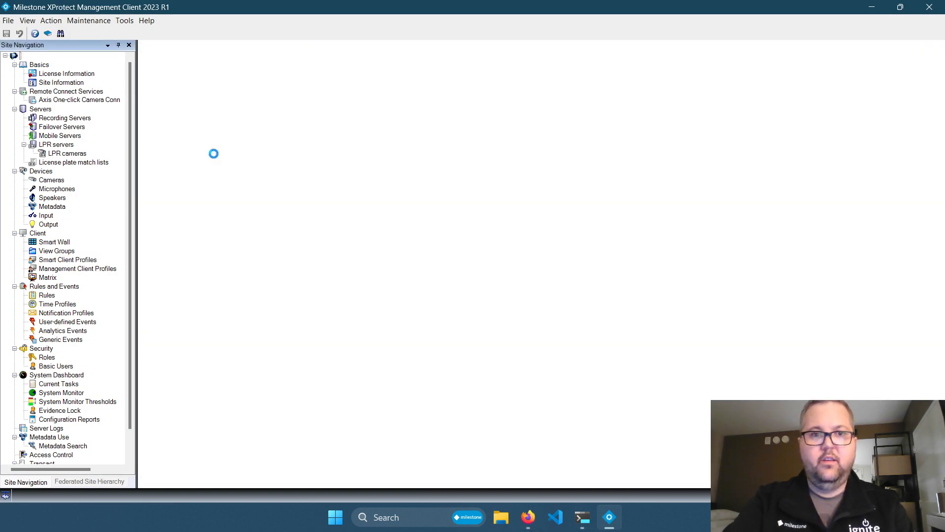
click(68, 259)
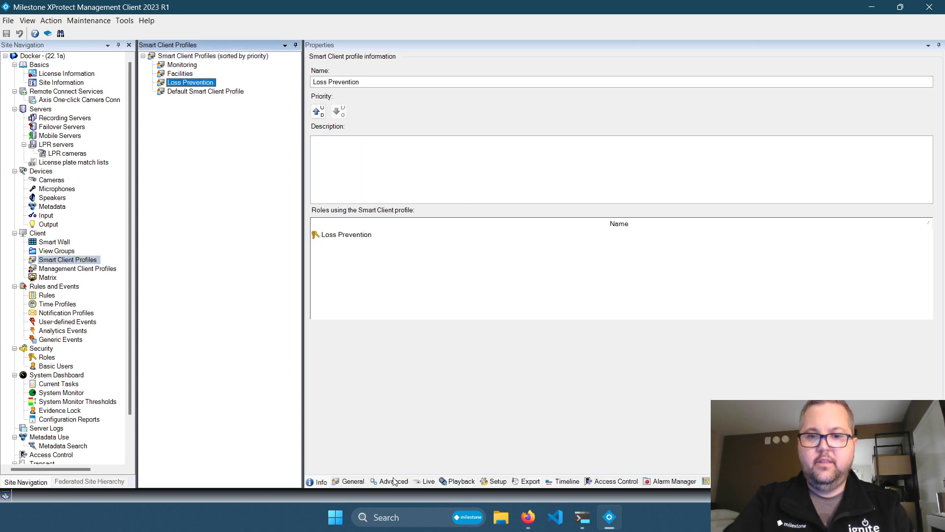
click(353, 481)
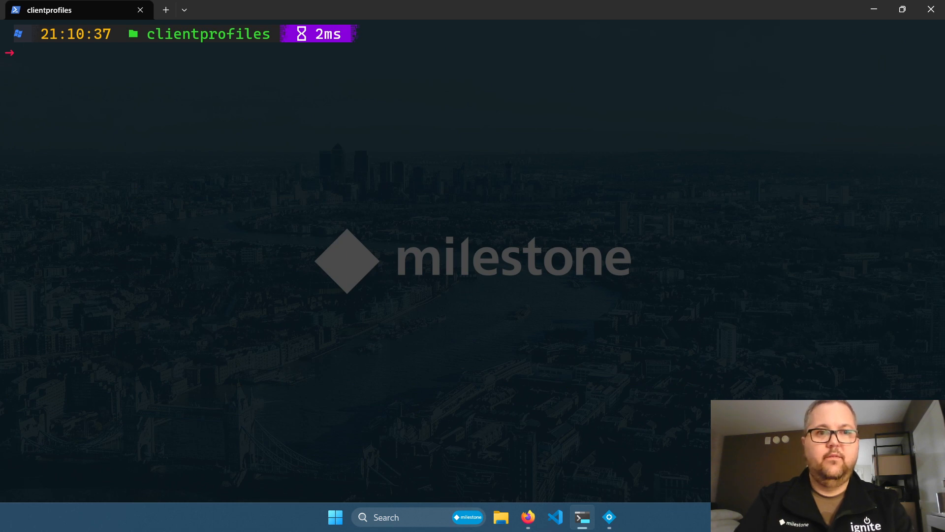
Step: Create a client profile named Testing with a description using New-VmsClientProfile
text(New-vmscl)
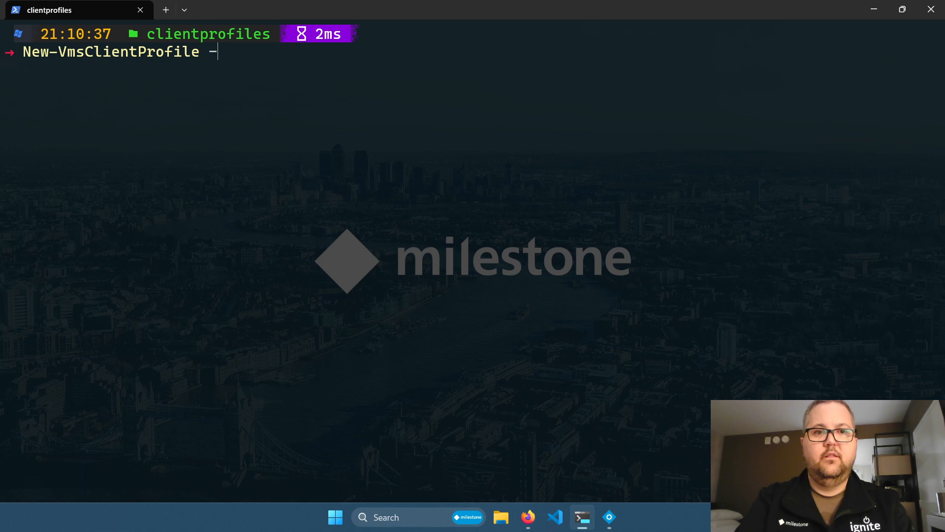
text(Name)
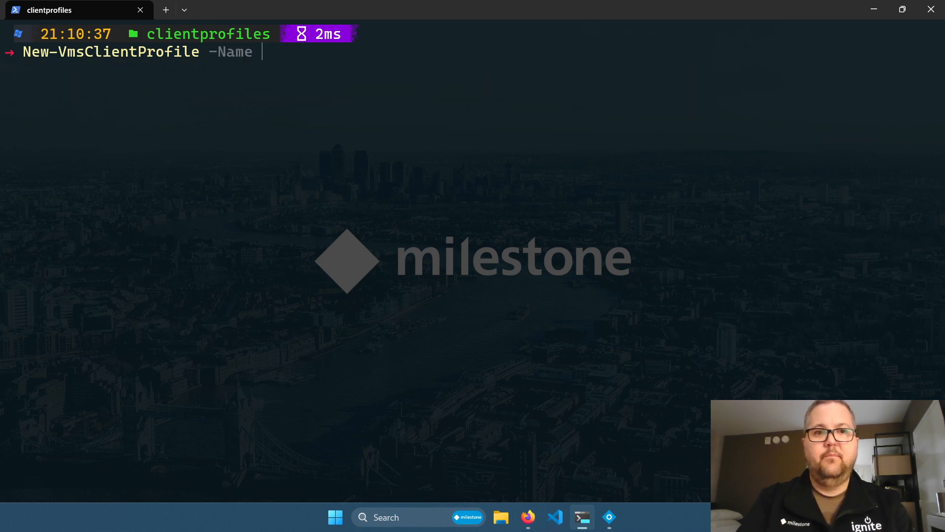
text(Testing -Description)
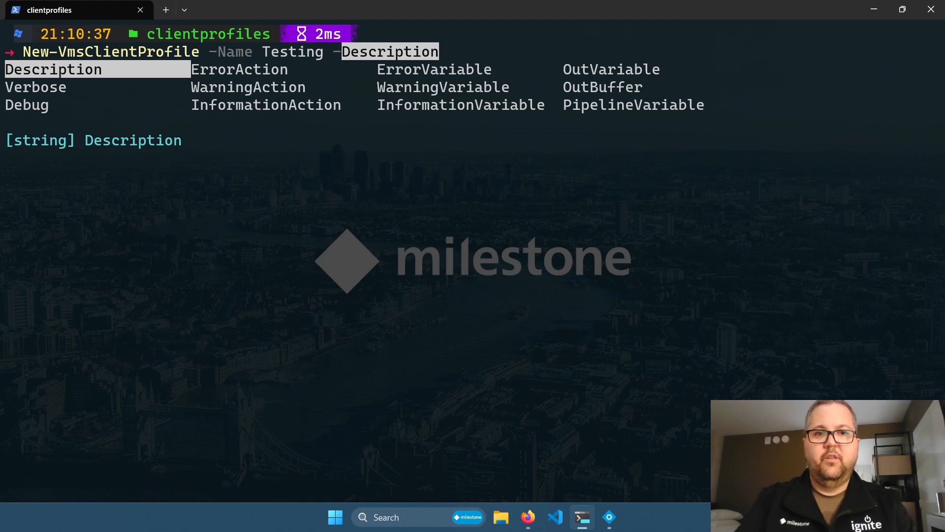
key(Escape)
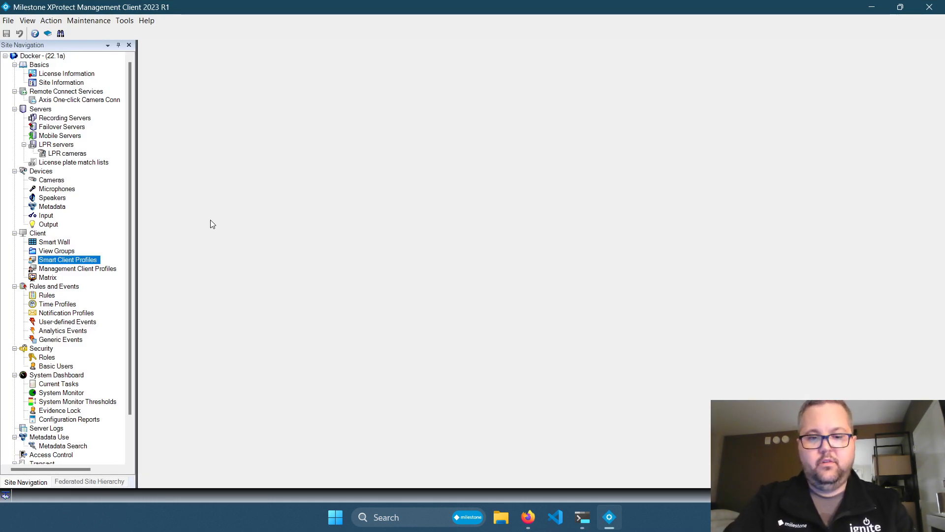
Step: Refresh Smart Client Profiles and select the new Testing profile to view its details
click(68, 259)
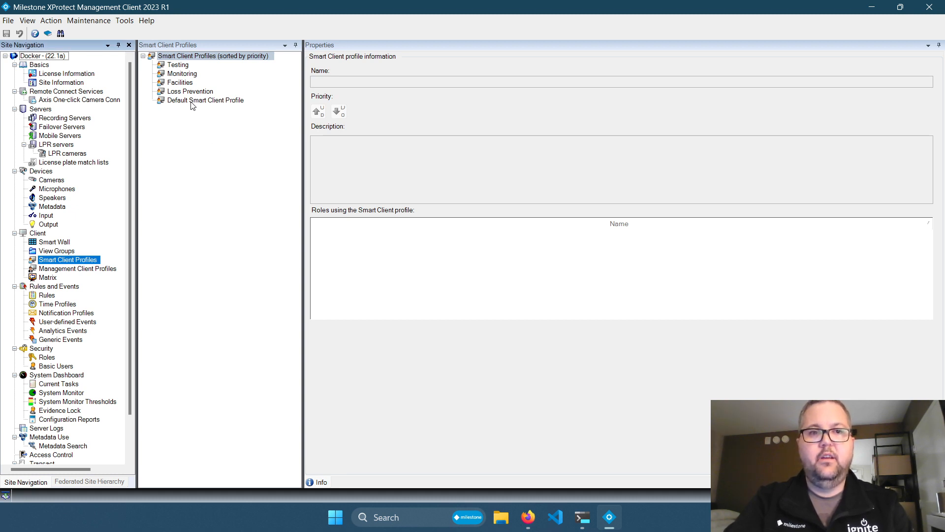
click(206, 100)
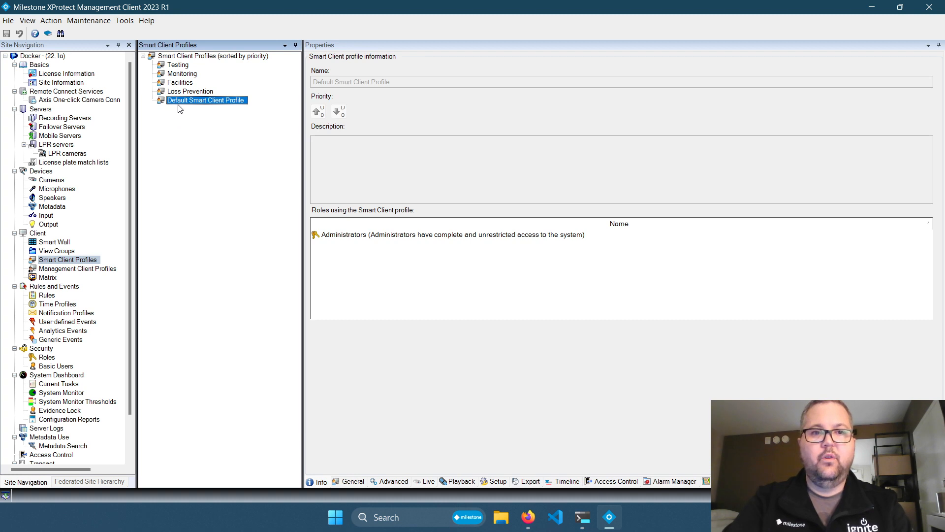
mouse_move(178, 66)
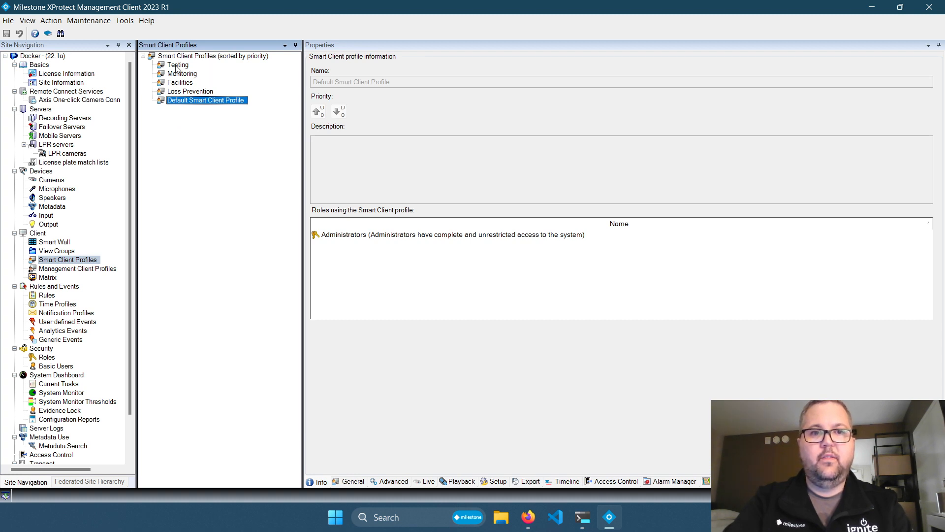
click(177, 65)
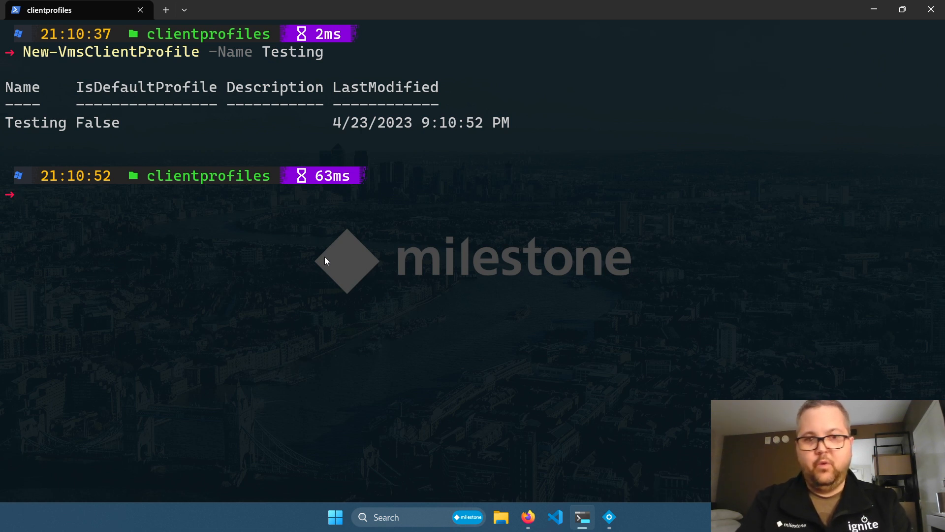
mouse_move(365, 315)
text(export-)
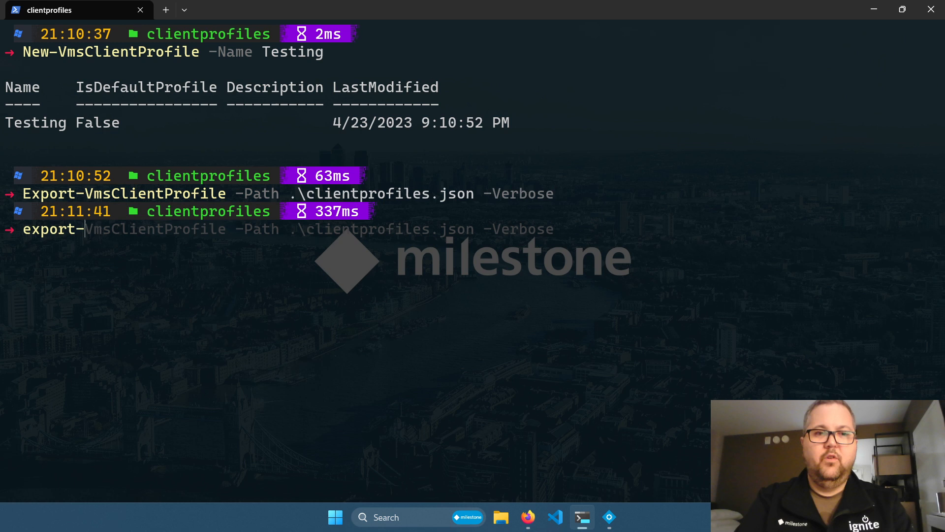
Step: Open the exported clientprofiles.json in Visual Studio Code
key(Tab)
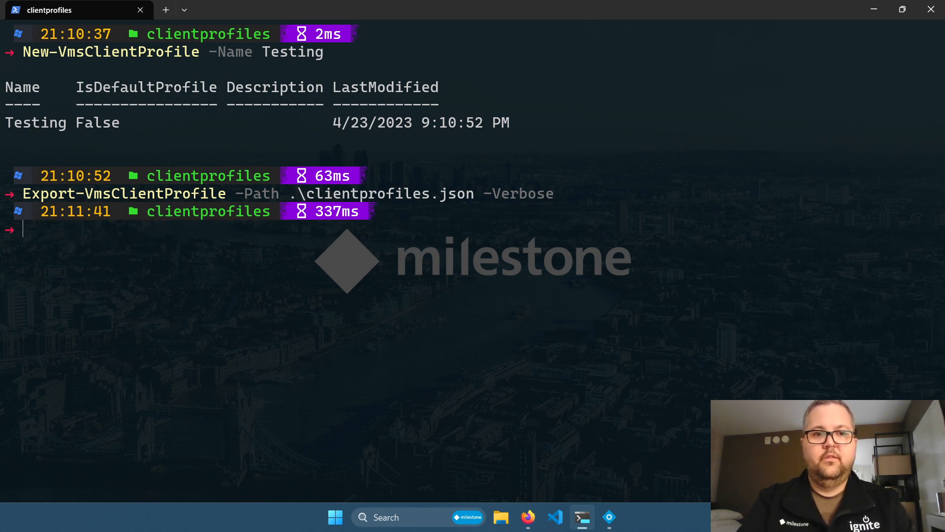
text(code .\clientprofiles.json)
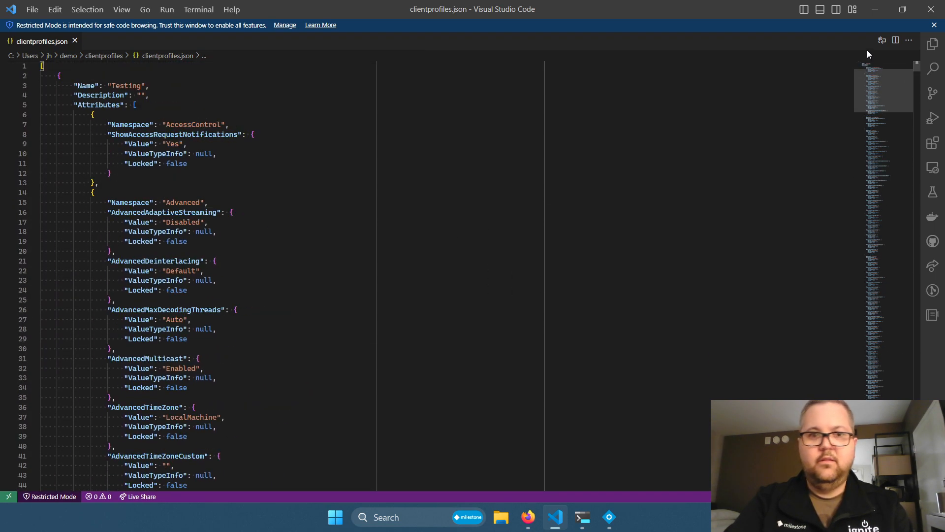
mouse_move(394, 287)
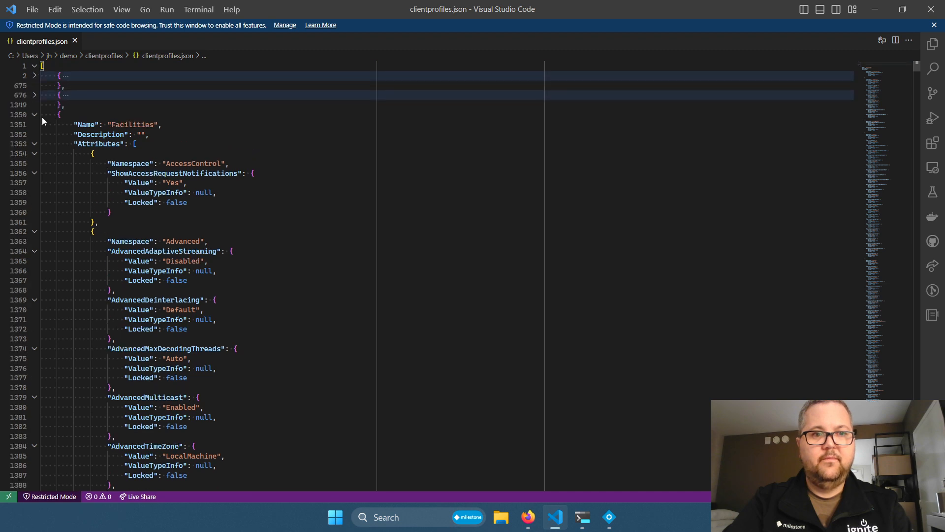
Step: Scroll through the Facilities profile's attributes in clientprofiles.json
scroll(down, 3)
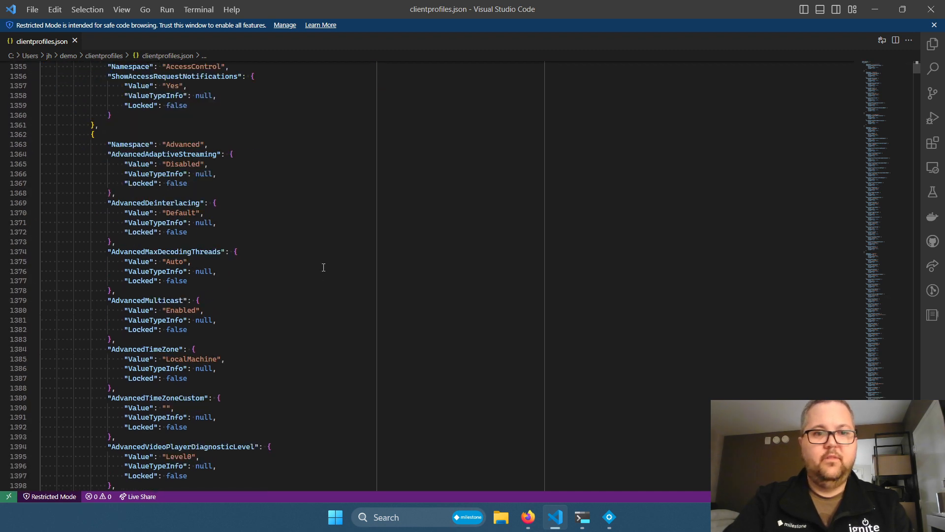
mouse_move(378, 281)
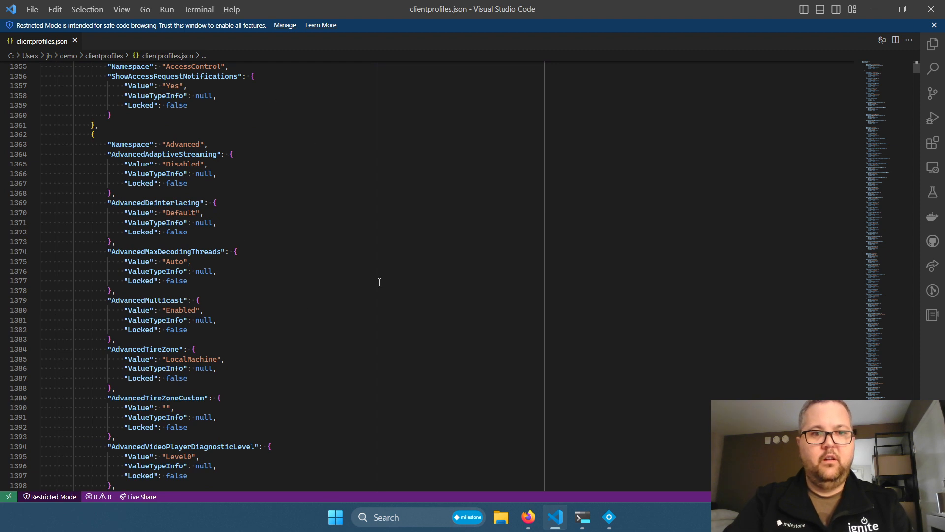
mouse_move(452, 268)
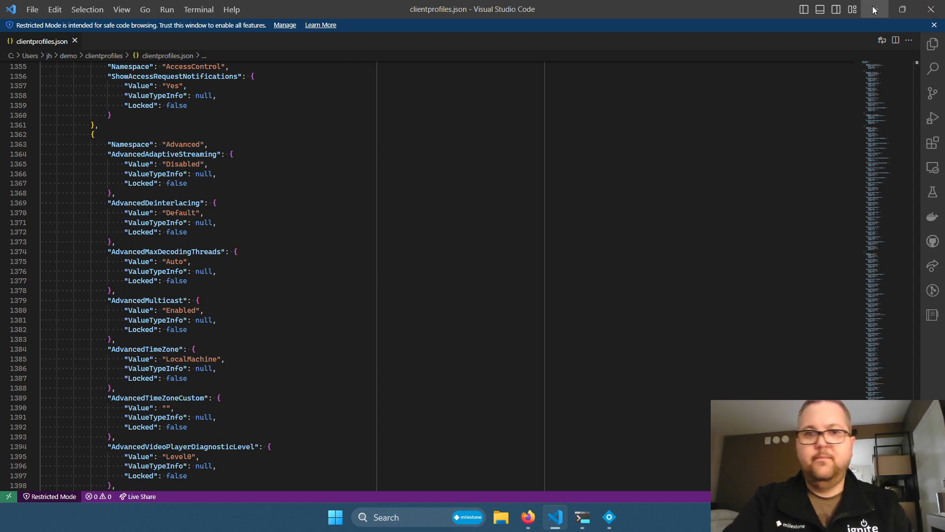
Step: List the non-default client profiles with Get-VmsClientProfile -DefaultProfile:$false
click(581, 517)
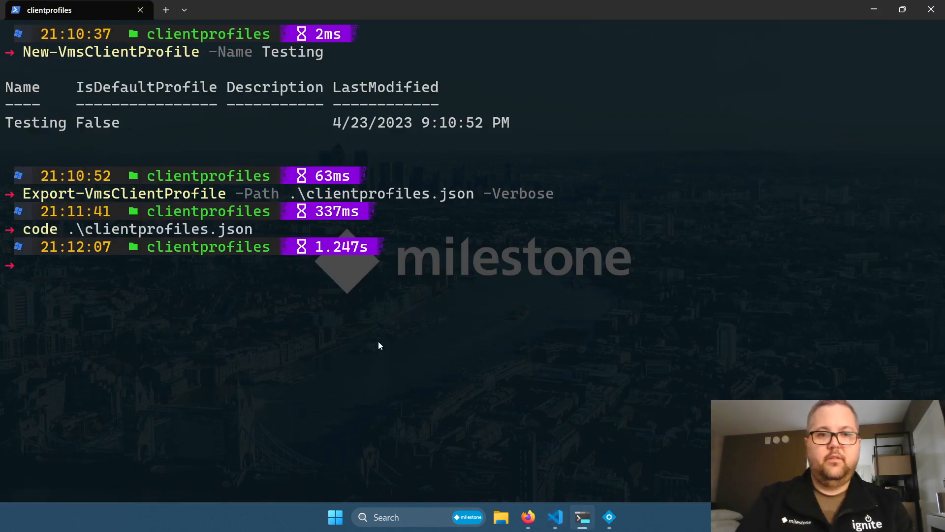
text(get-v)
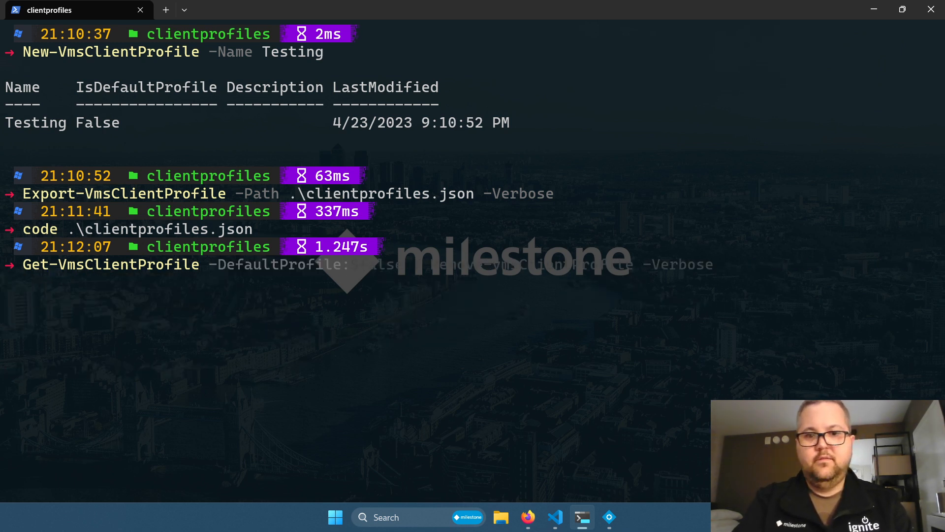
text($false)
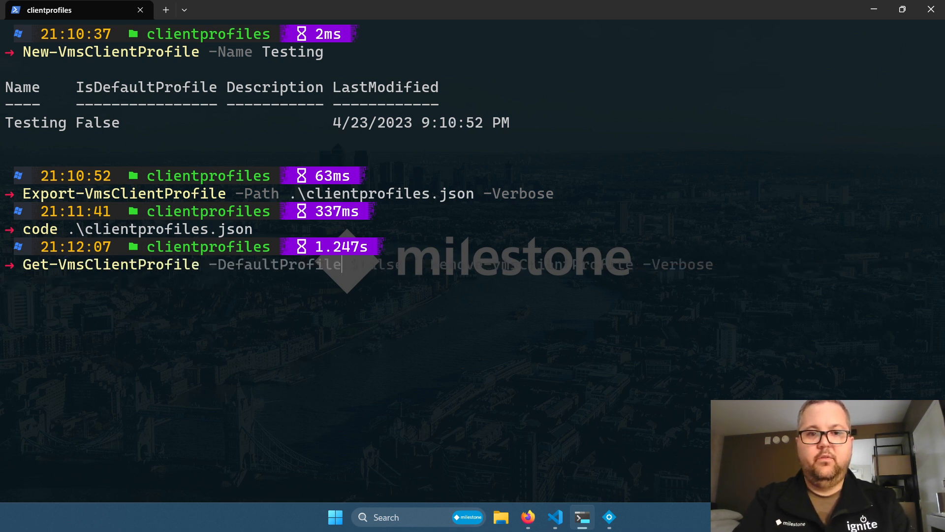
text(:$)
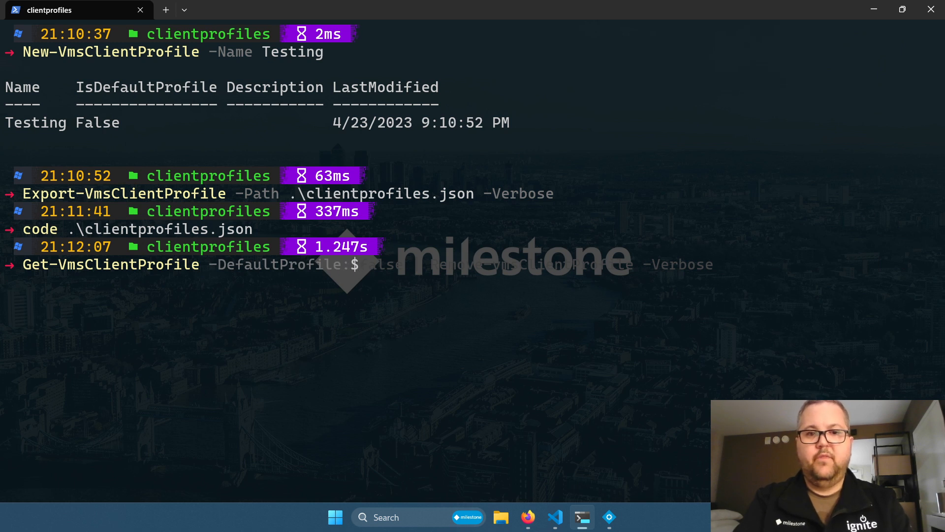
text($false)
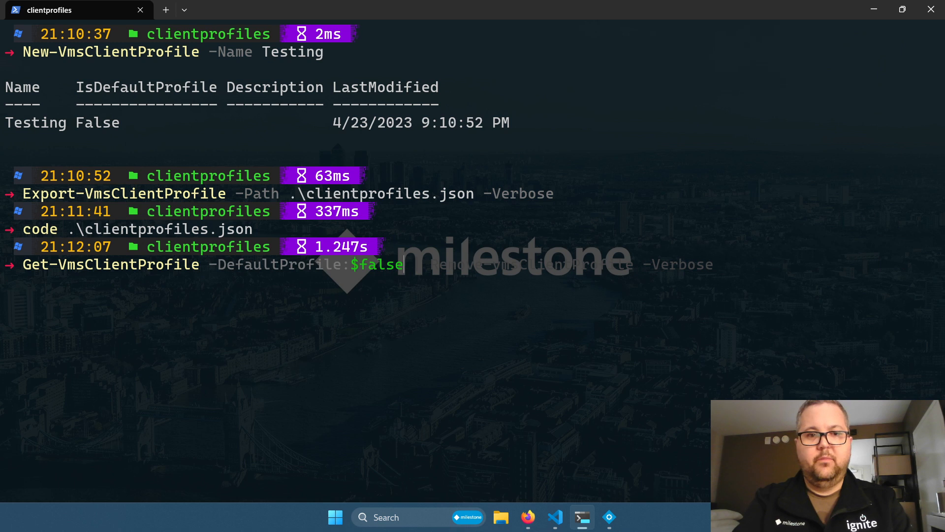
key(Enter)
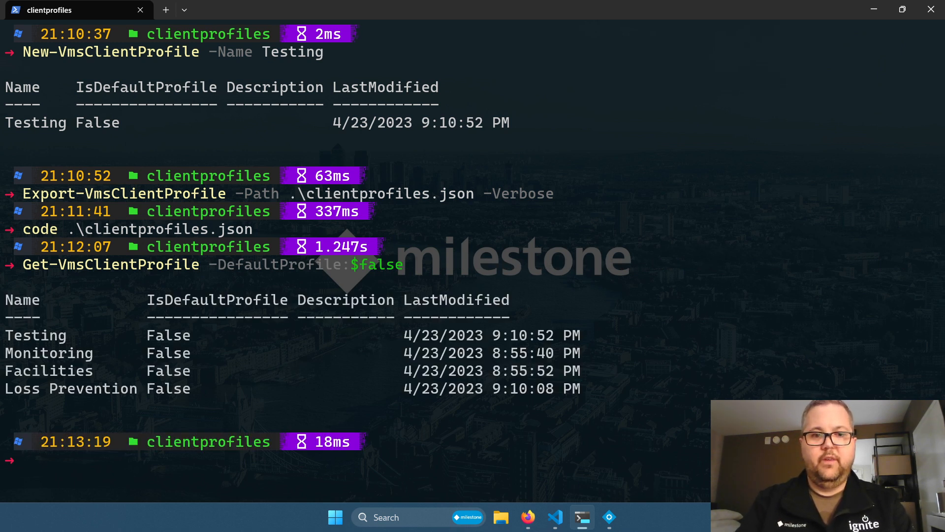
Step: Pipe the non-default profiles to Remove-VmsClientProfile -Verbose to delete all four
text(Get-VmsClientProfile -DefaultProfile:$false | Remove-VmsClientProfile -Verbose)
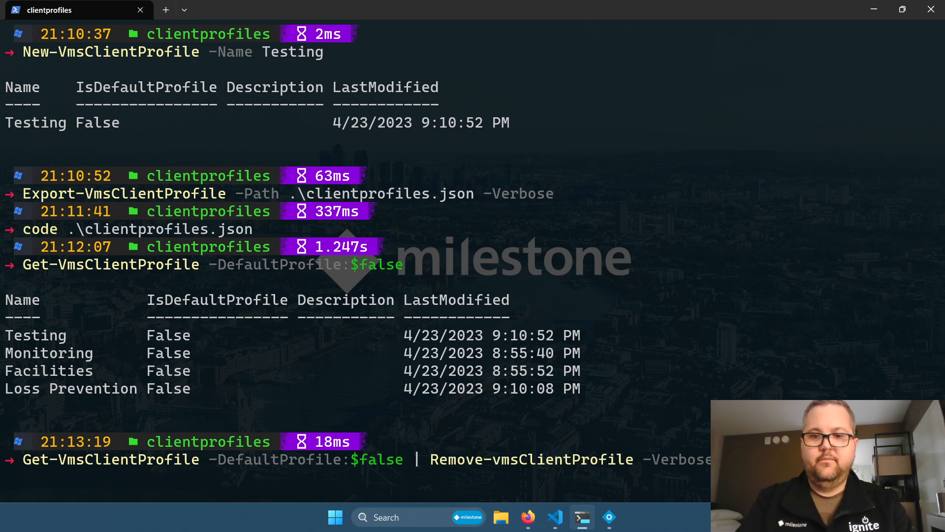
key(alt+tab)
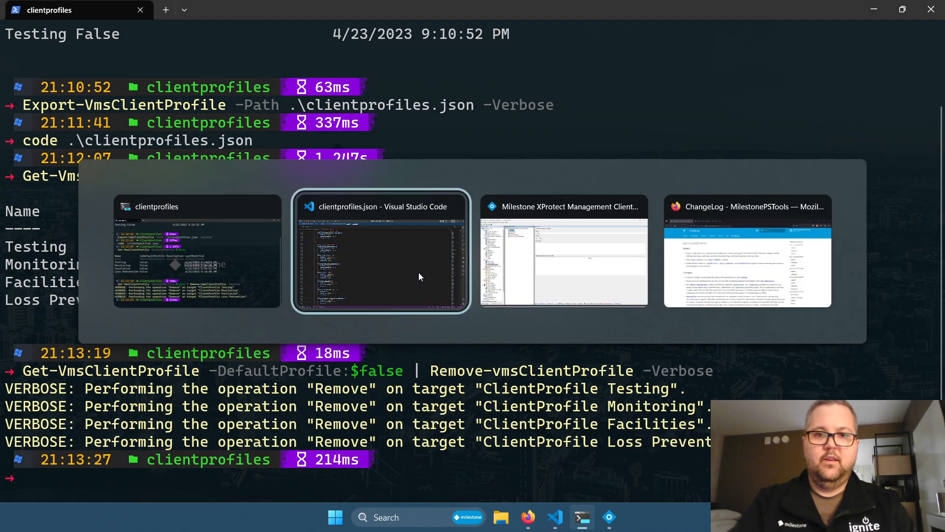
Step: Confirm in Management Client that only the Default Smart Client Profile remains
click(564, 251)
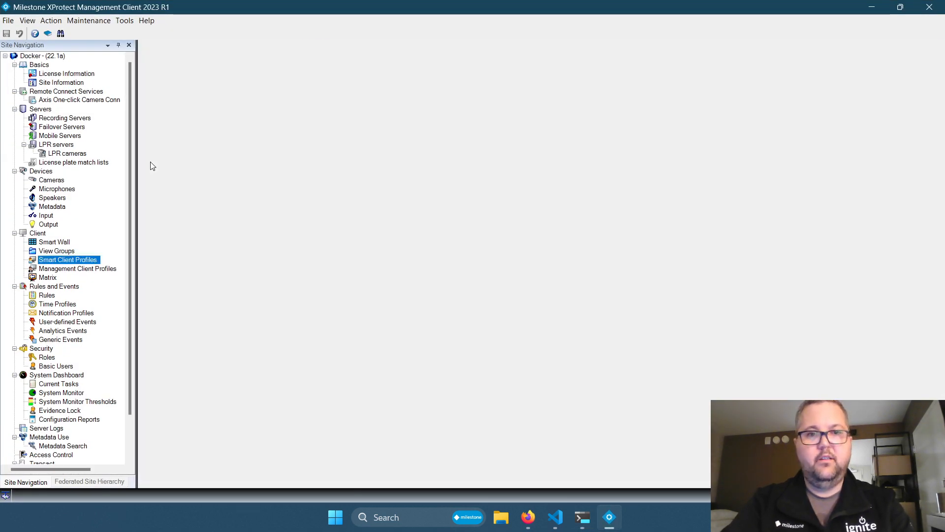
mouse_move(172, 180)
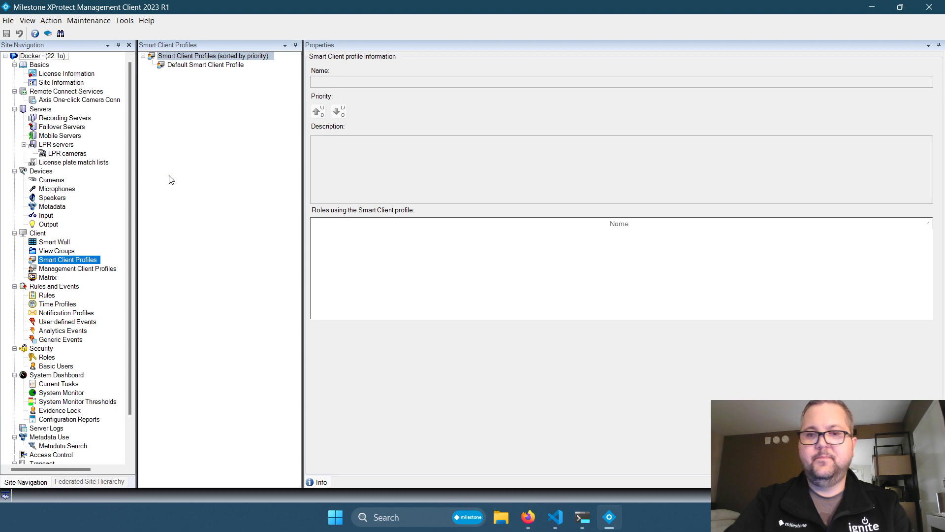
click(206, 65)
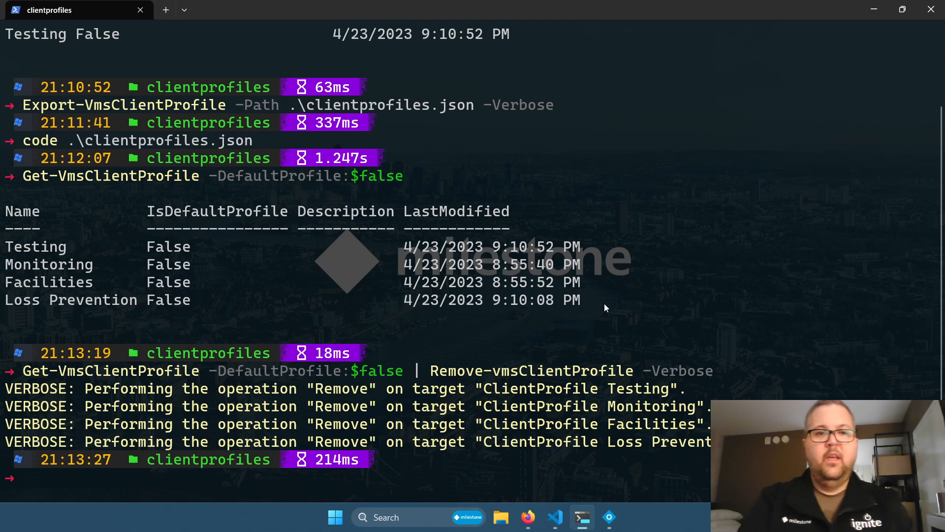
Step: Re-import the profiles with Import-VmsClientProfile -Path .\clientprofiles.json -Verbose -Force
text(import-vmsclientProfile -Path .\clientprofiles.json -Verbose -Force)
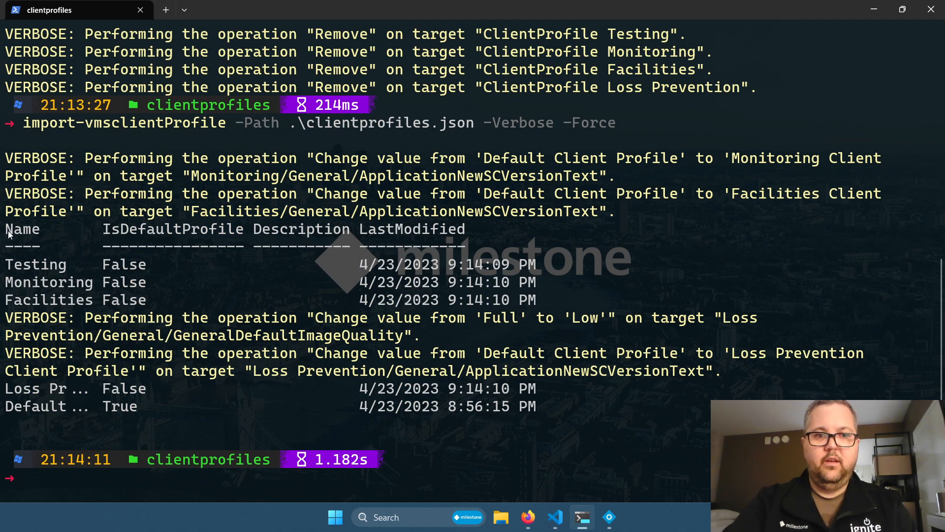
drag(6, 229, 573, 301)
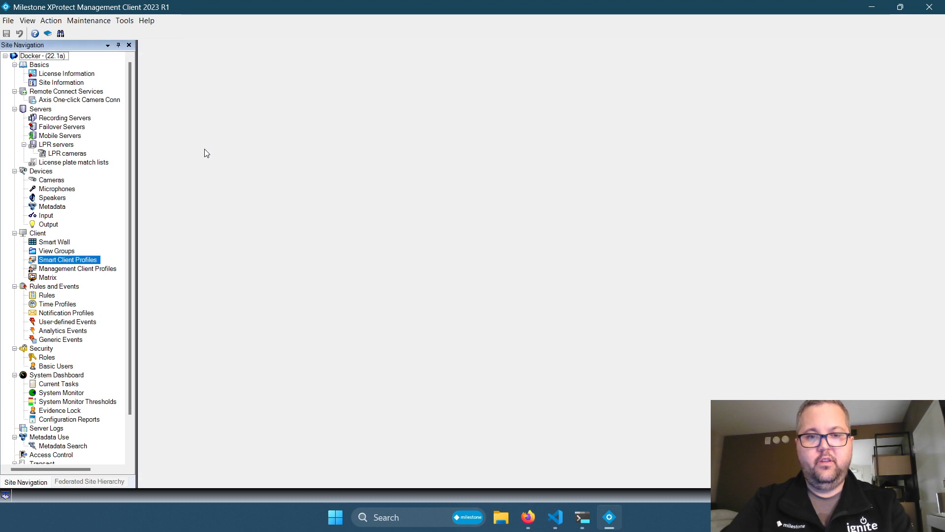
Step: Refresh Smart Client Profiles and inspect the restored Loss Prevention profile's general settings and message
click(68, 259)
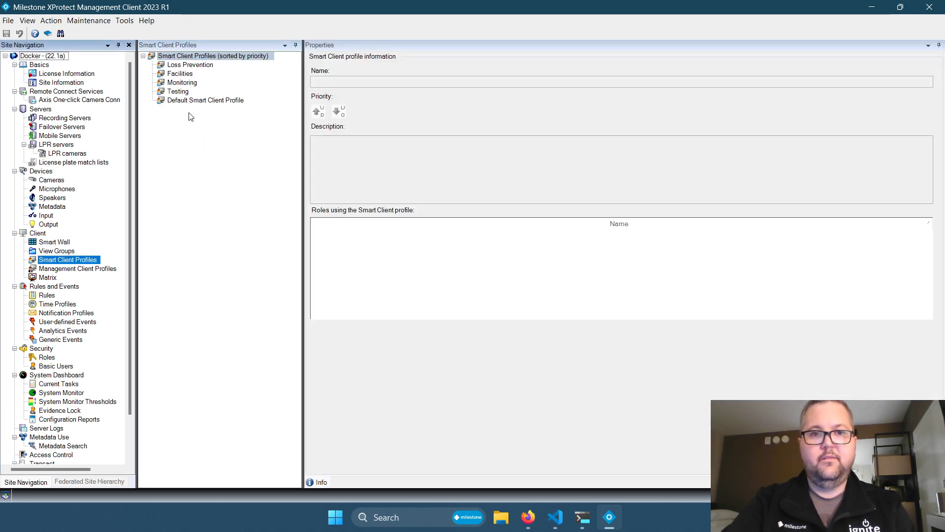
click(190, 65)
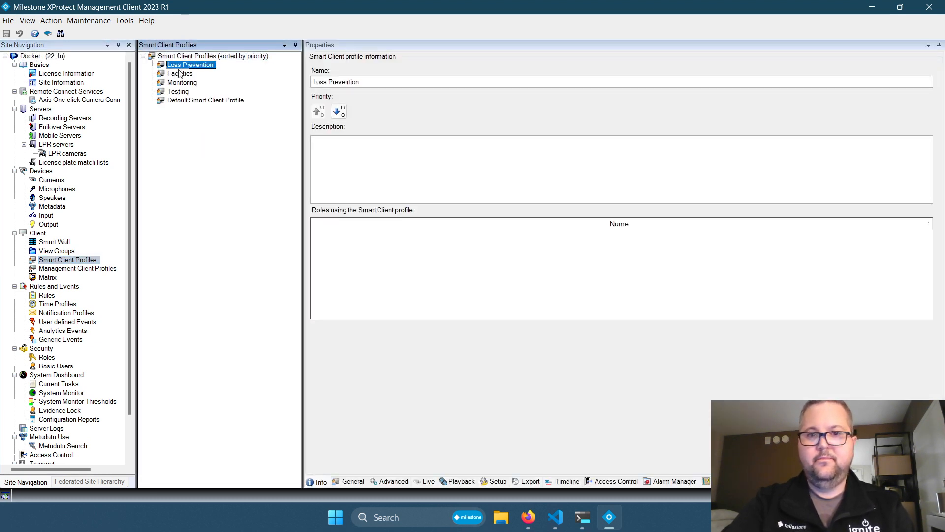
click(352, 481)
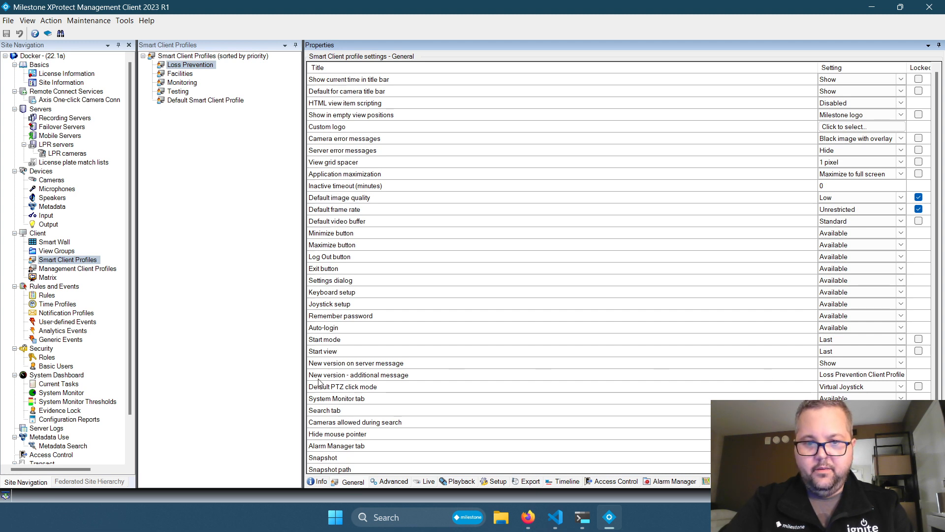
double_click(839, 374)
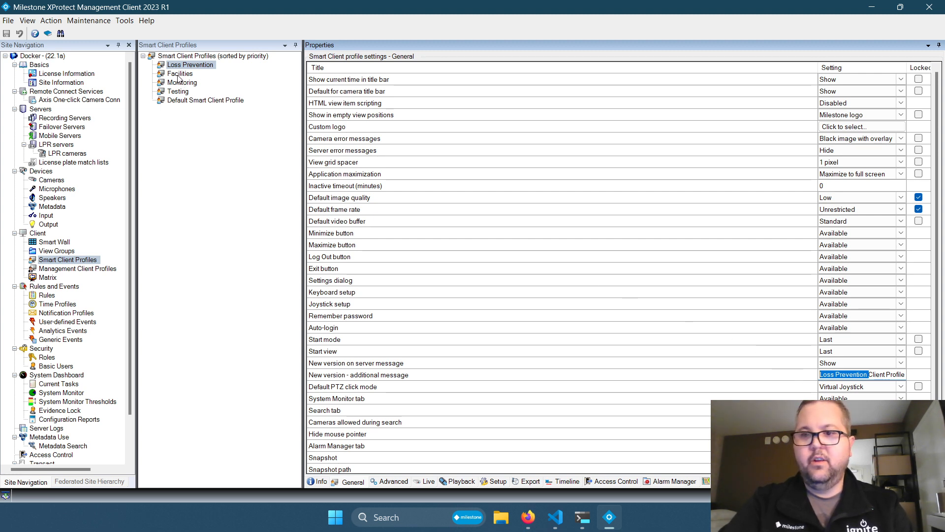
Step: Compare the Facilities, Monitoring and Testing profiles' general settings, then return to the terminal
click(179, 73)
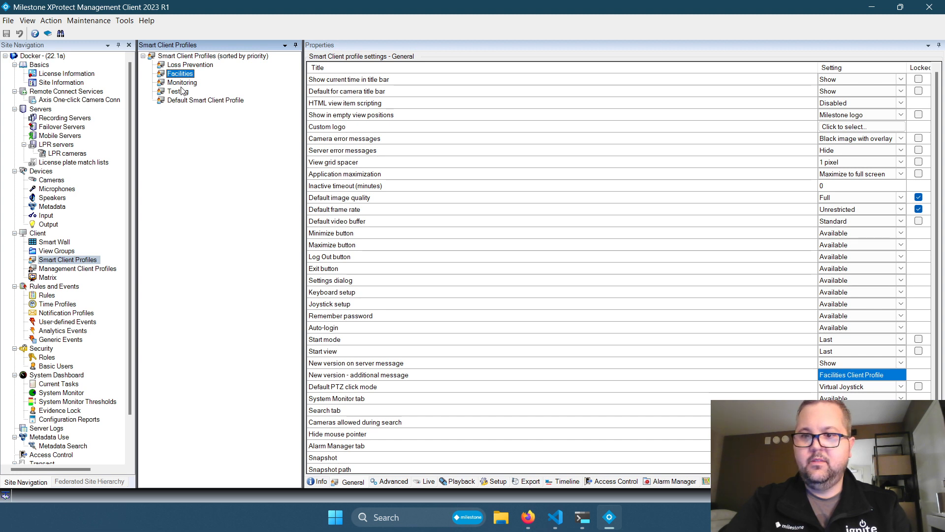
click(182, 81)
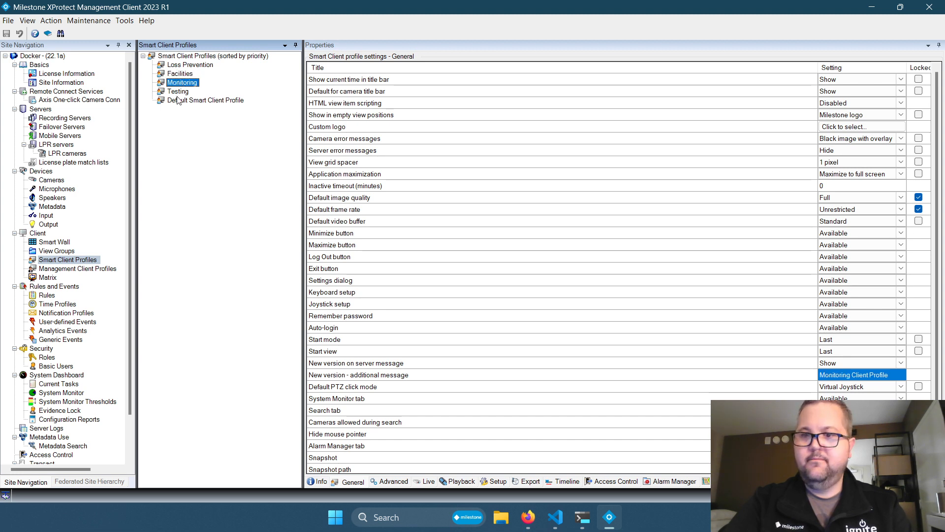
click(178, 91)
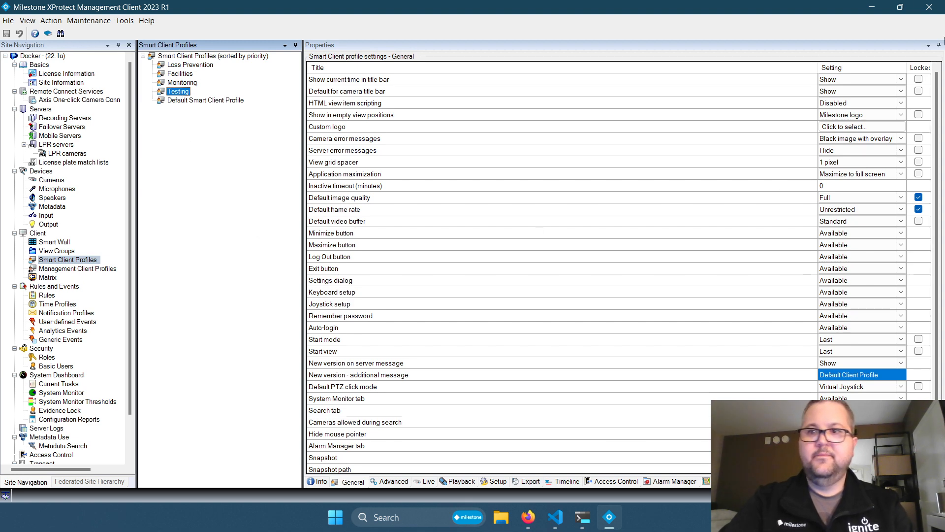
click(580, 517)
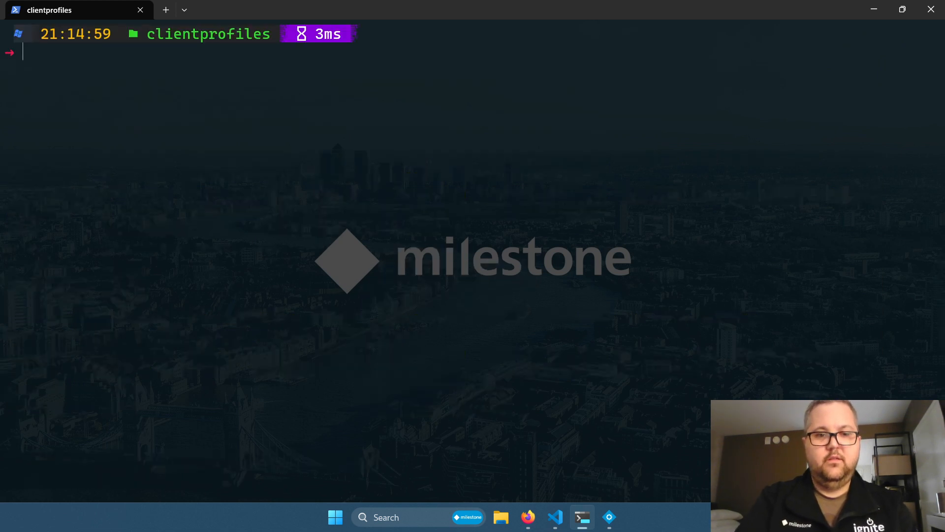
Step: List the MilestonePSTools commands matching -Noun VmsClientProfile* and select Get-VmsClientProfile
text(get-command -Noun VmsClientProfile*)
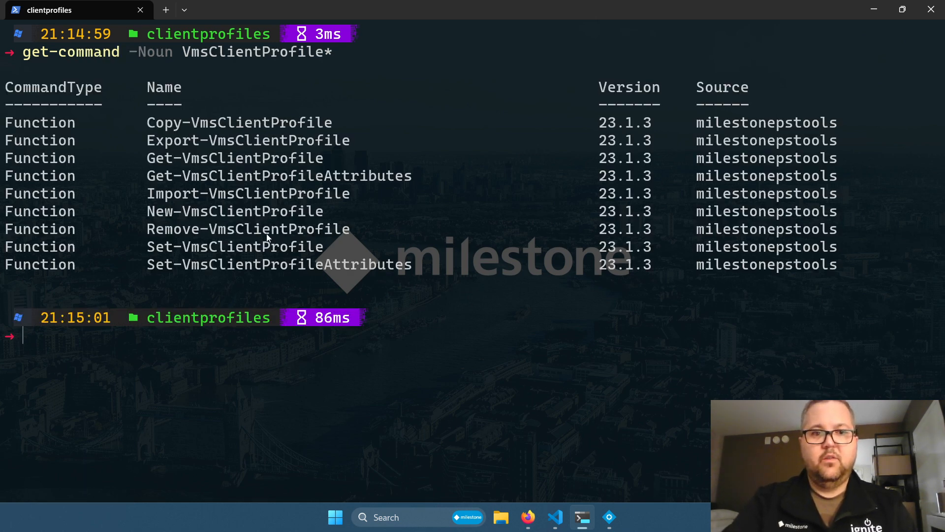
mouse_move(239, 203)
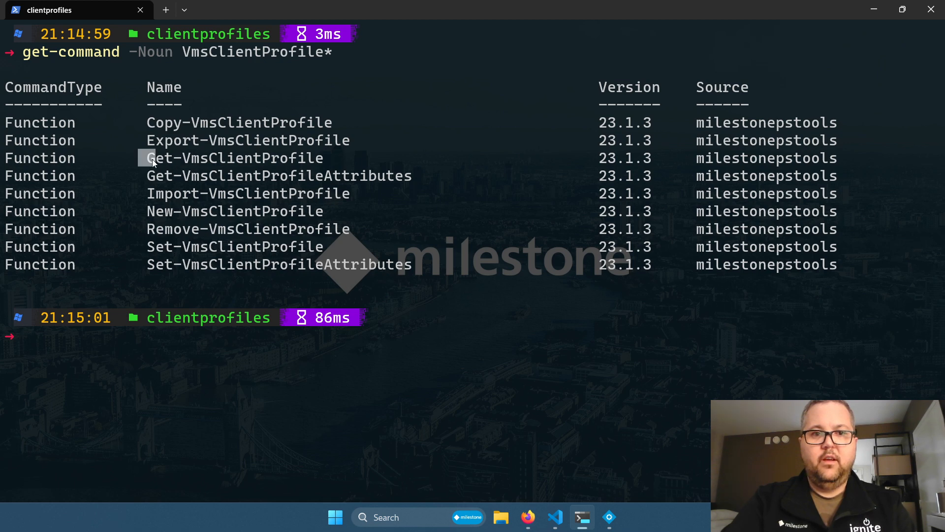
drag(150, 157, 414, 176)
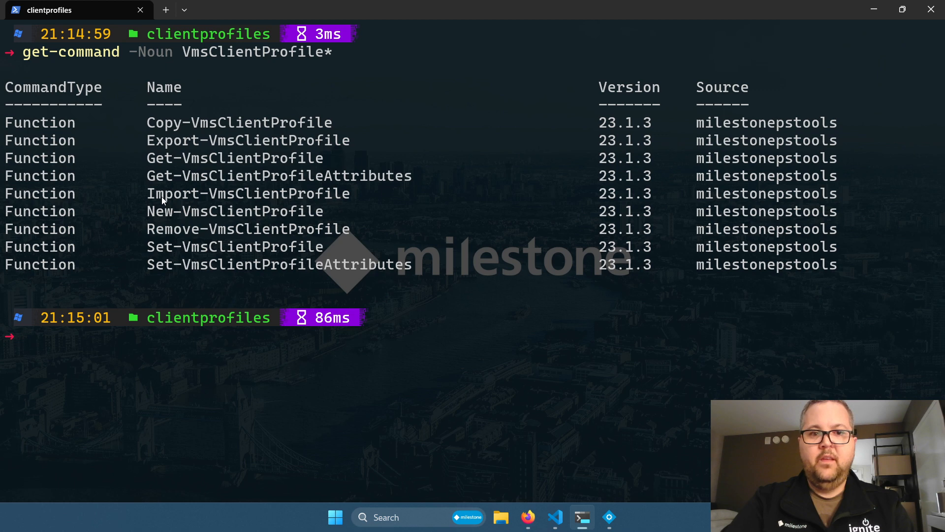
double_click(174, 193)
text(Get-VmsClientProfile 'Loss Prevention)
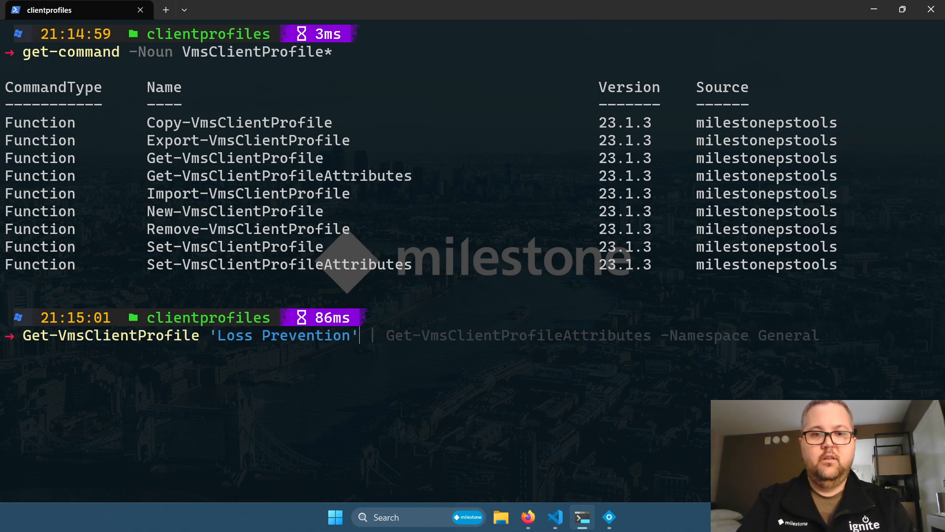
Step: Copy the Loss Prevention profile with Copy-VmsClientProfile -NewName 'Loss prevention copy' -Verbose
text(Copy-VmsClientProfile -)
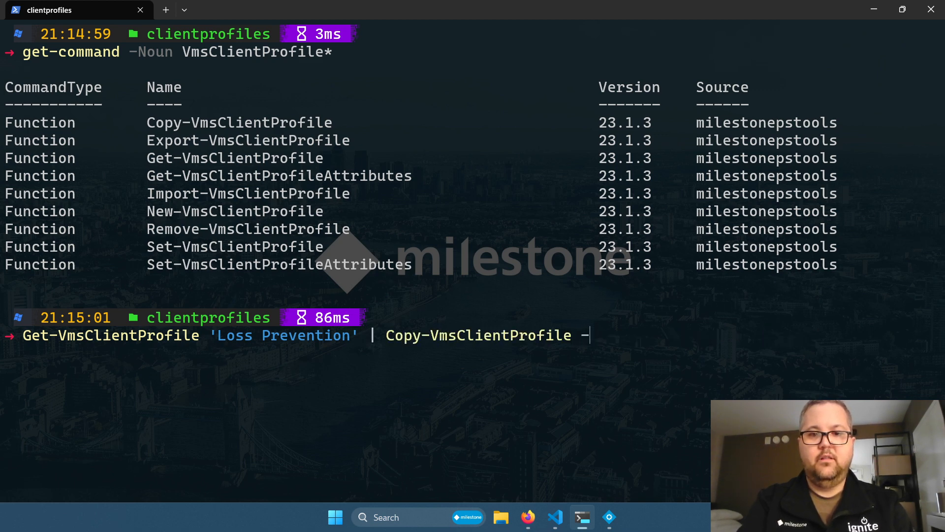
text(NewName)
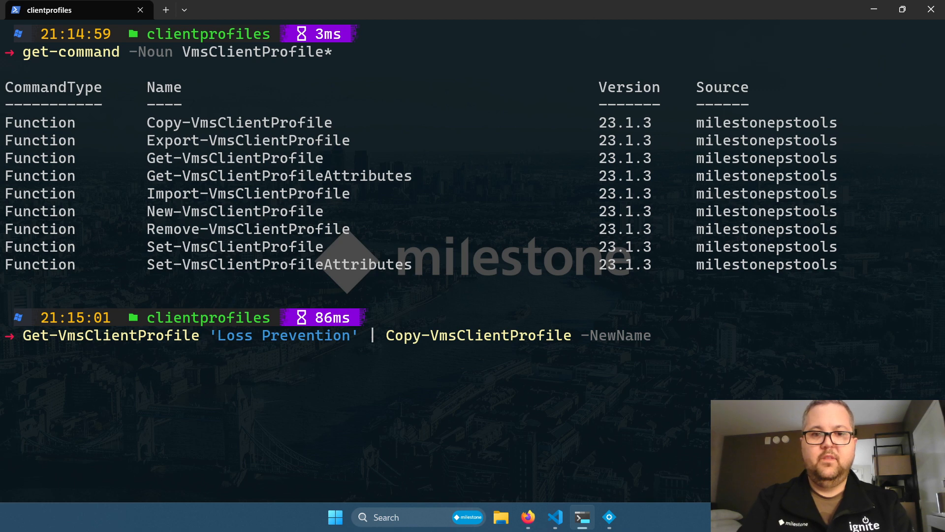
text('Loss pre)
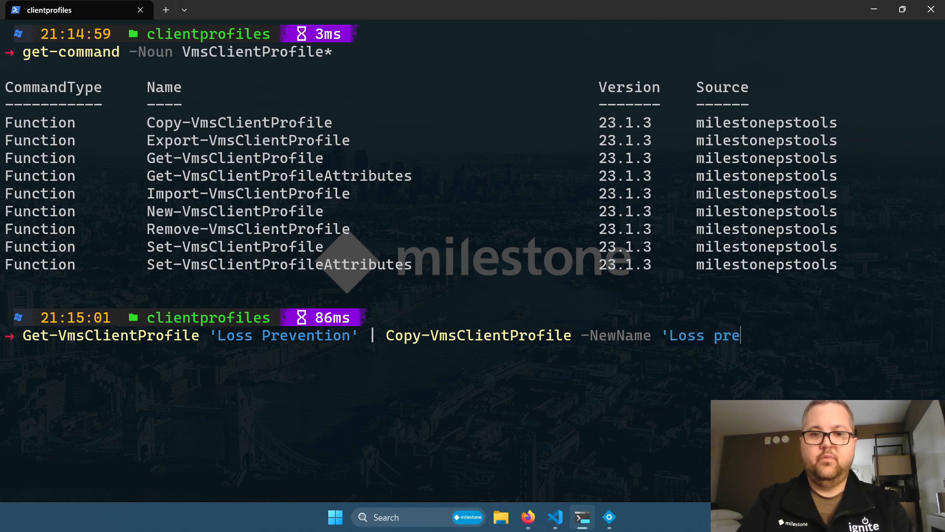
text(vention copy' -Verbose)
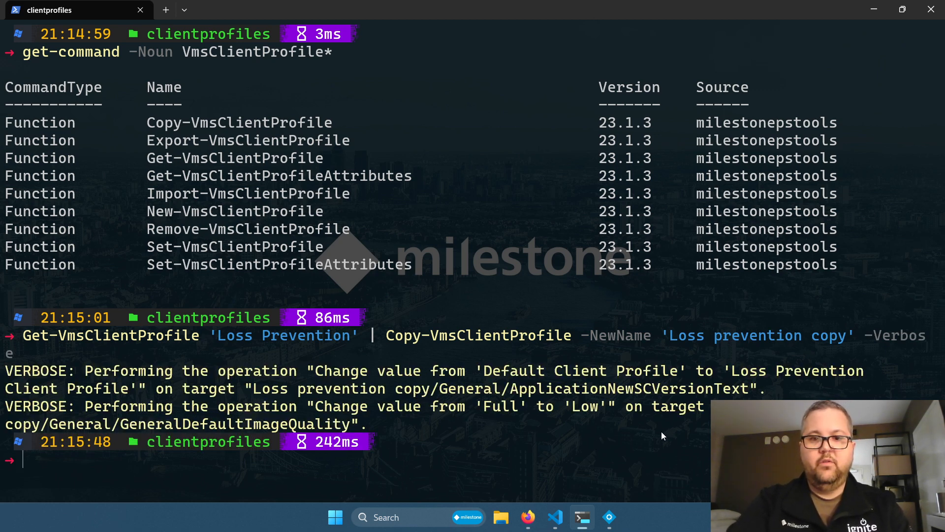
mouse_move(162, 441)
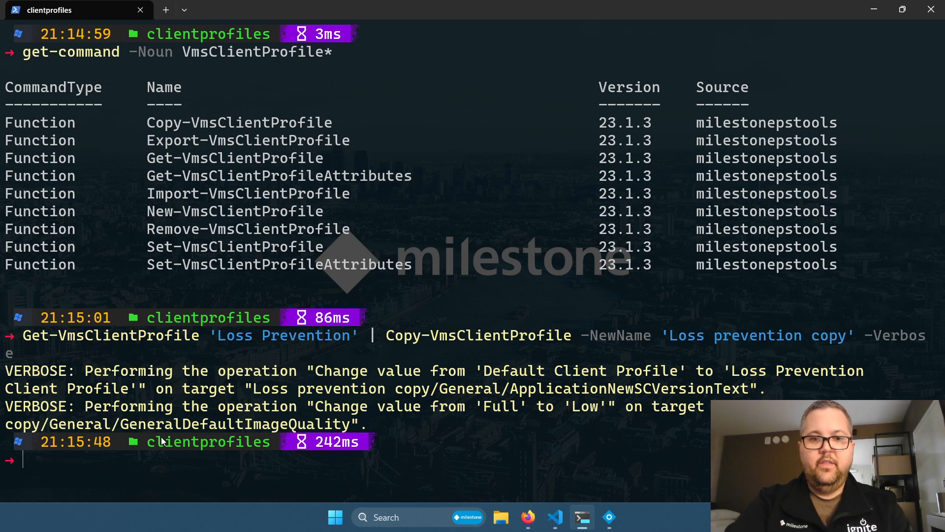
mouse_move(318, 452)
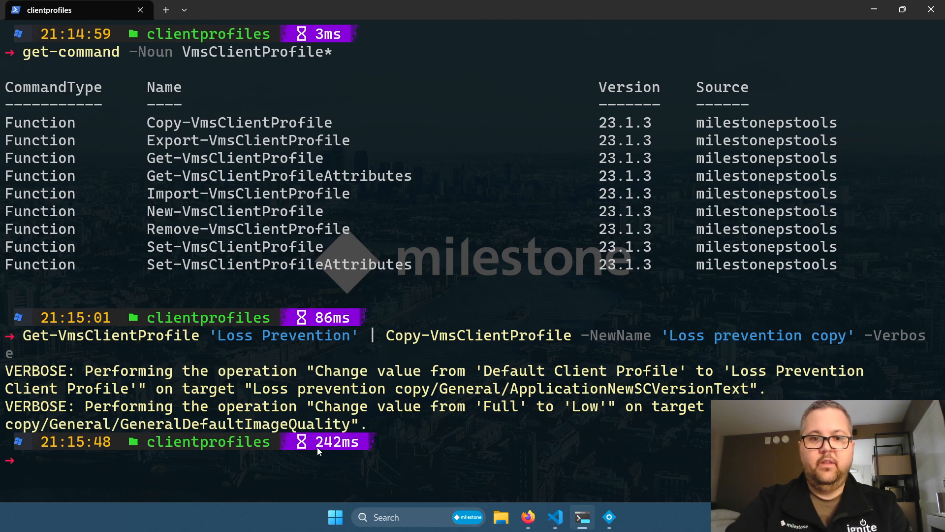
mouse_move(362, 434)
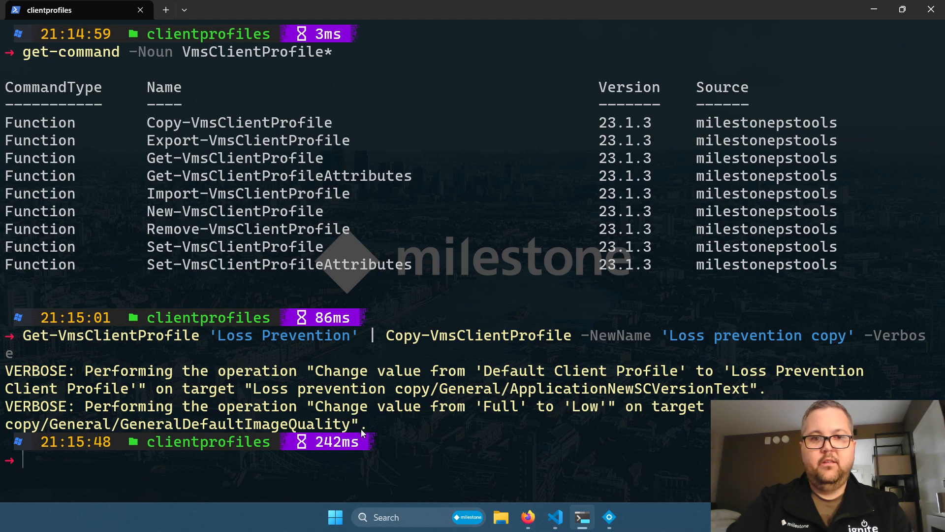
mouse_move(391, 409)
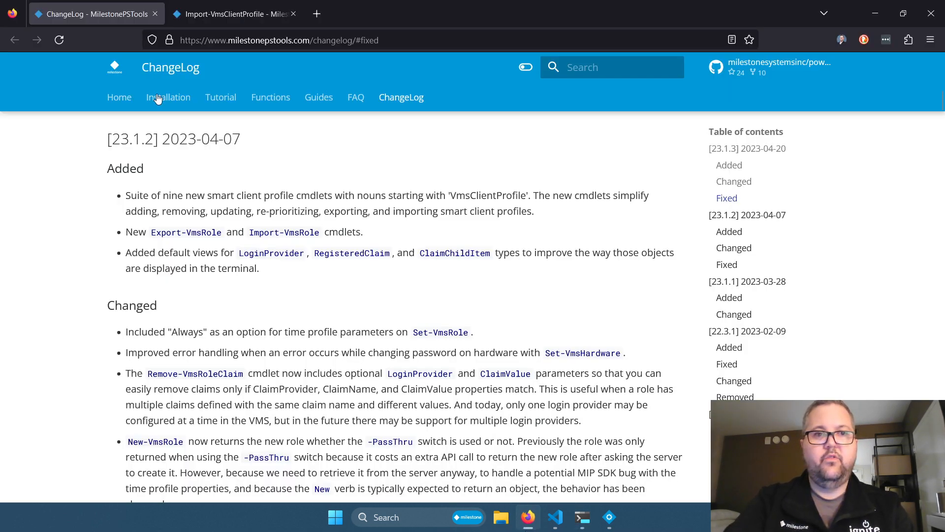
mouse_move(502, 85)
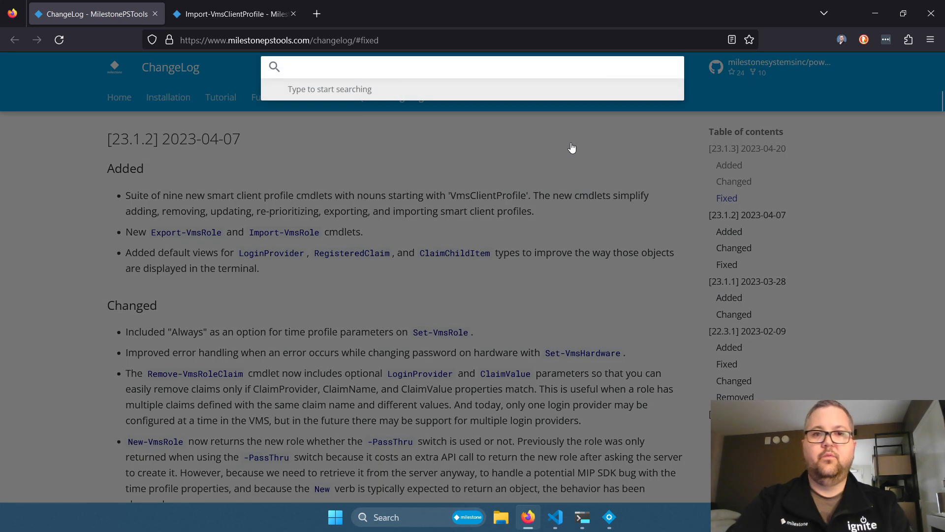
Step: Search the docs for clientprofile and open the Export-VmsClientProfile reference page
text(clientprofile)
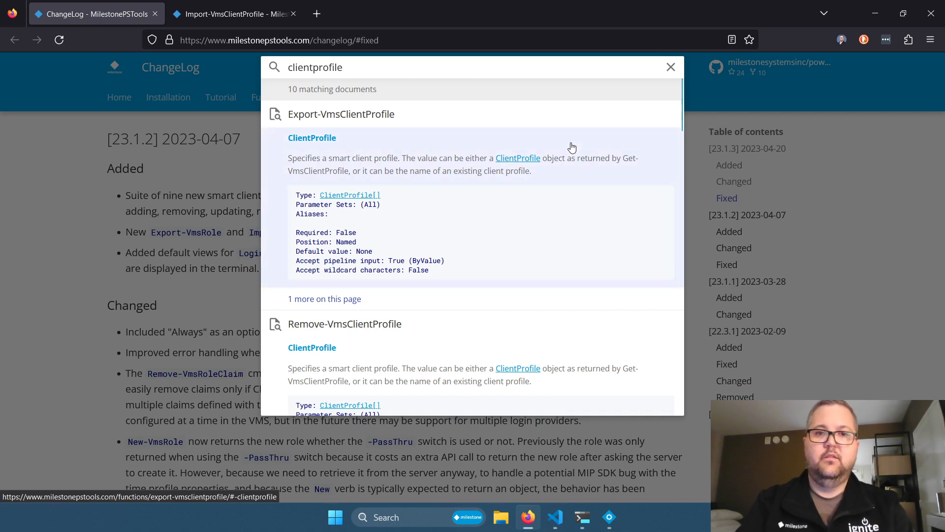
scroll(down, 3)
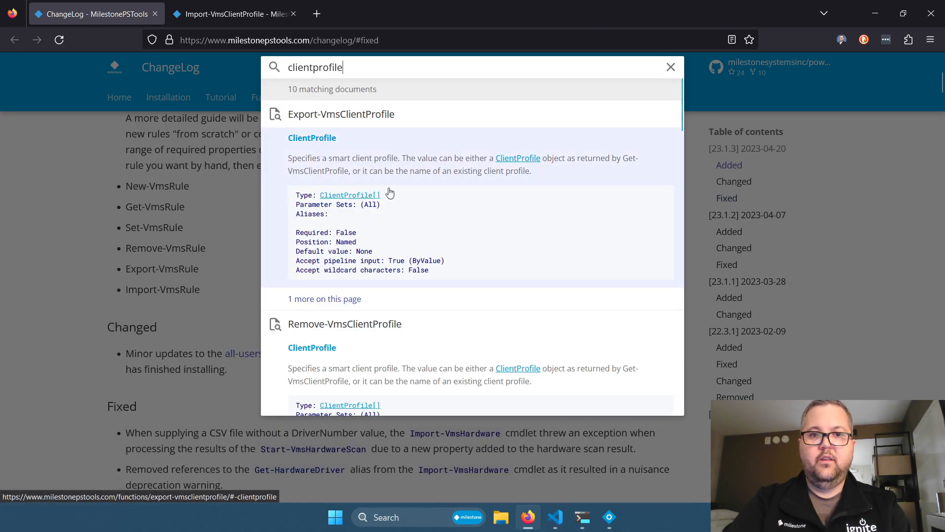
key(Escape)
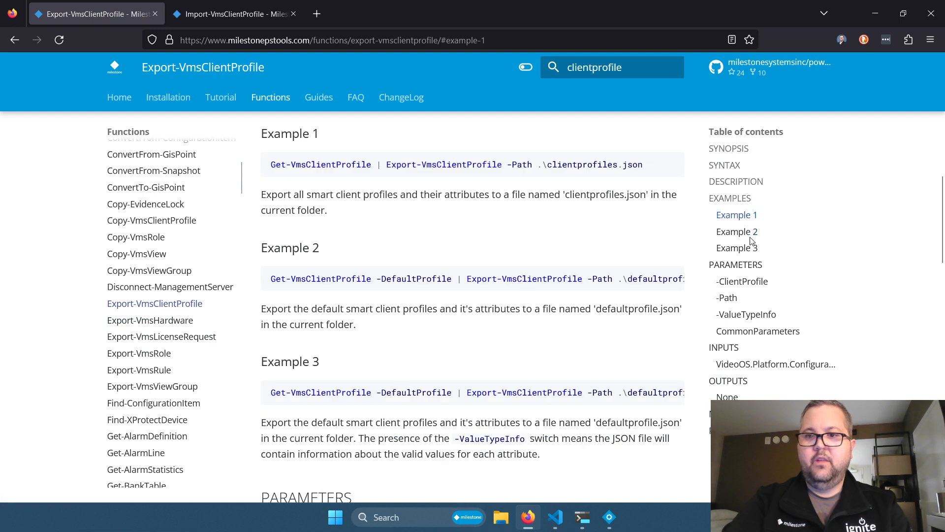
mouse_move(737, 231)
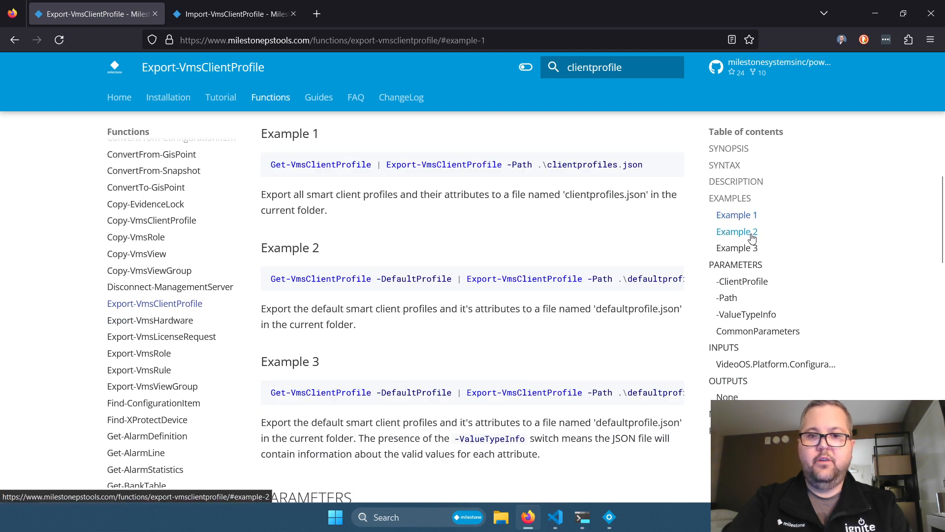
mouse_move(772, 240)
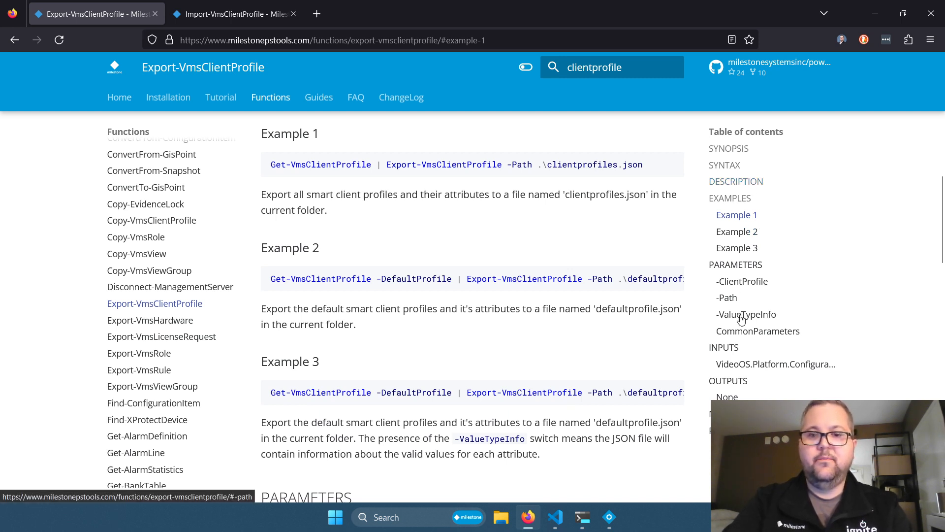
mouse_move(648, 522)
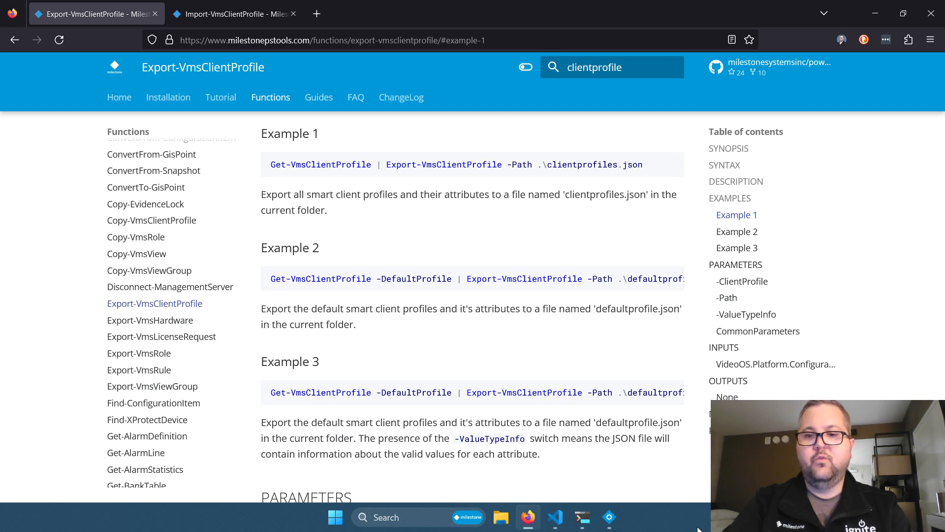
mouse_move(655, 516)
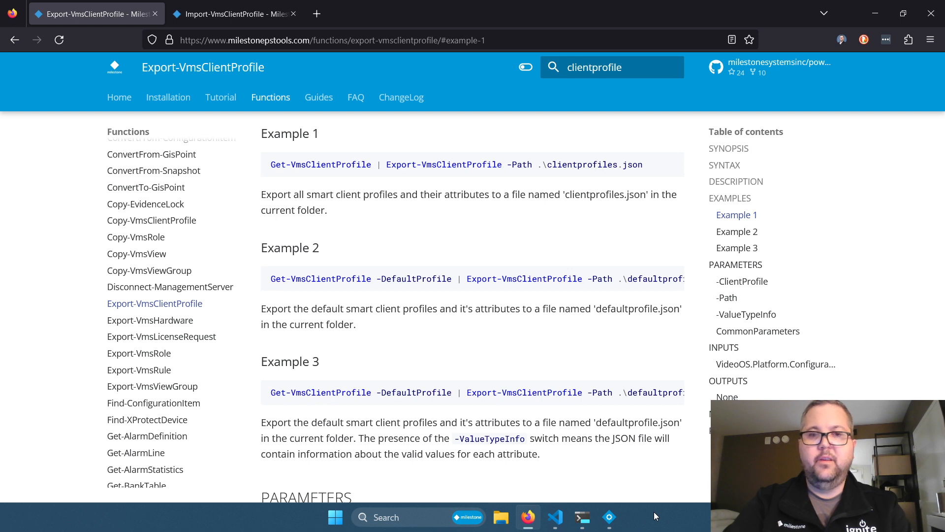